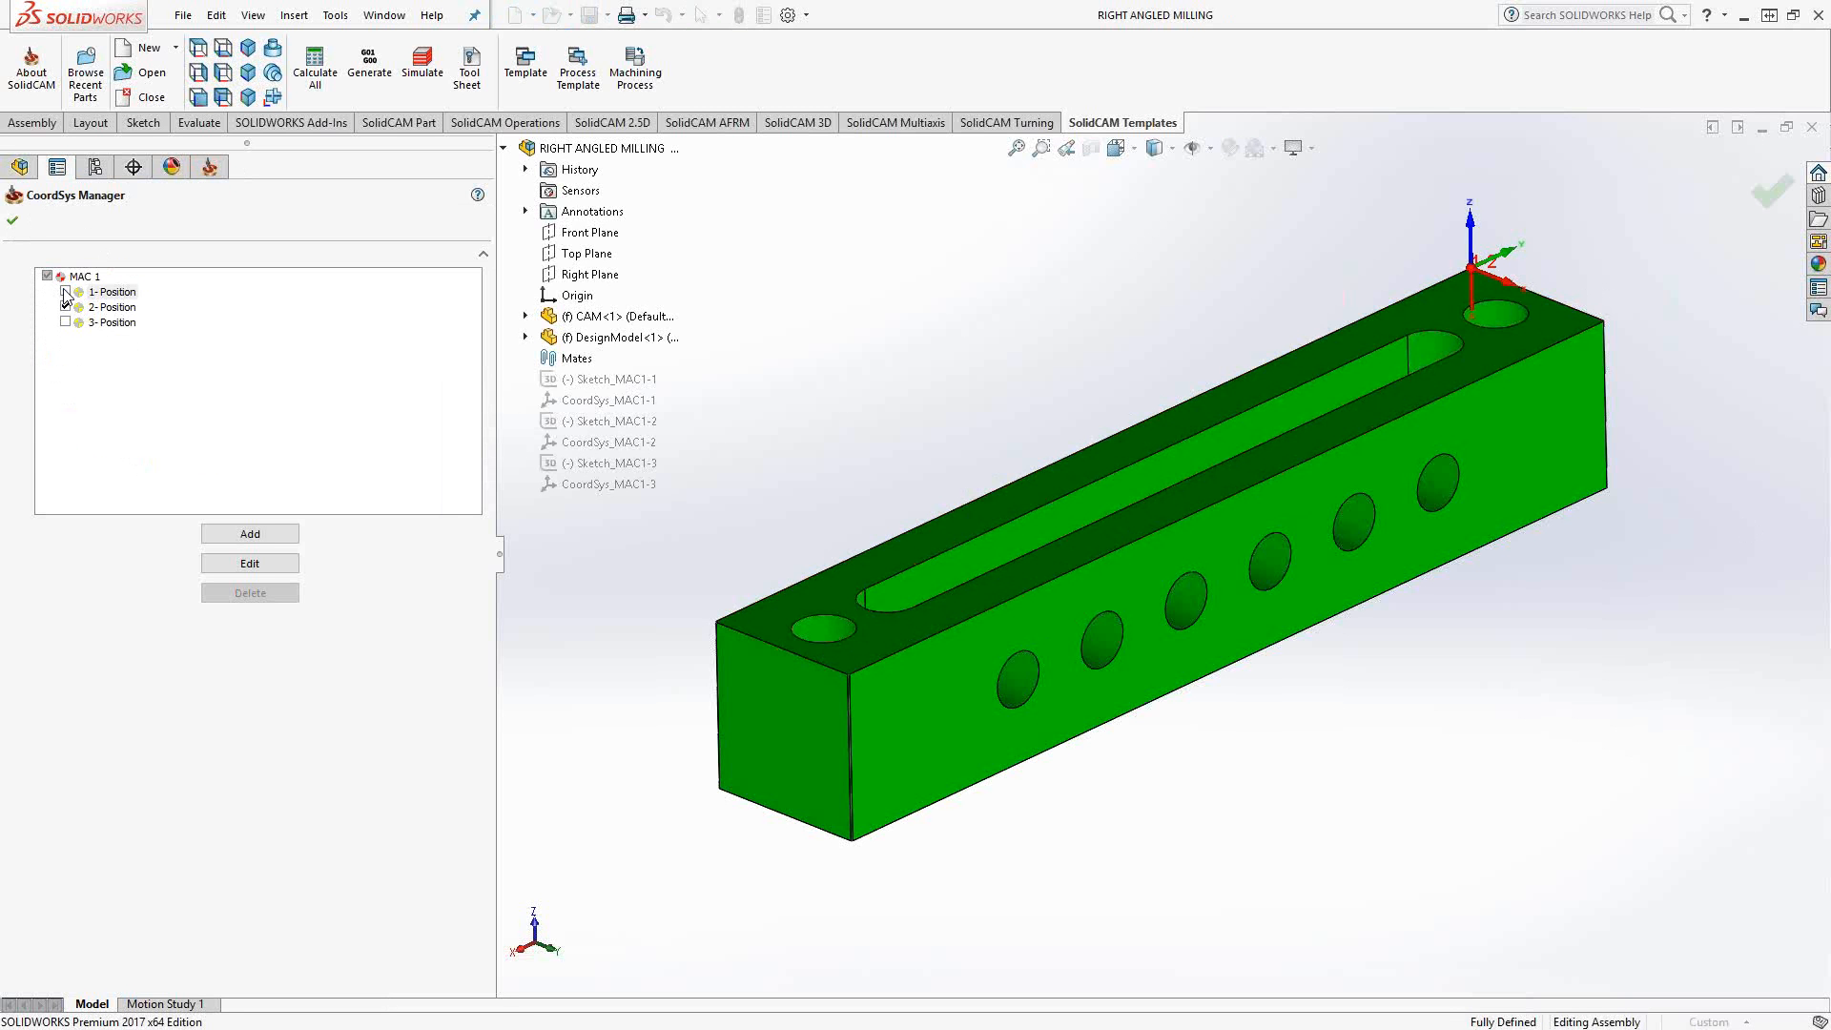
Step: Enable the second position under MAC 1 in the CoordSys Manager
click(64, 305)
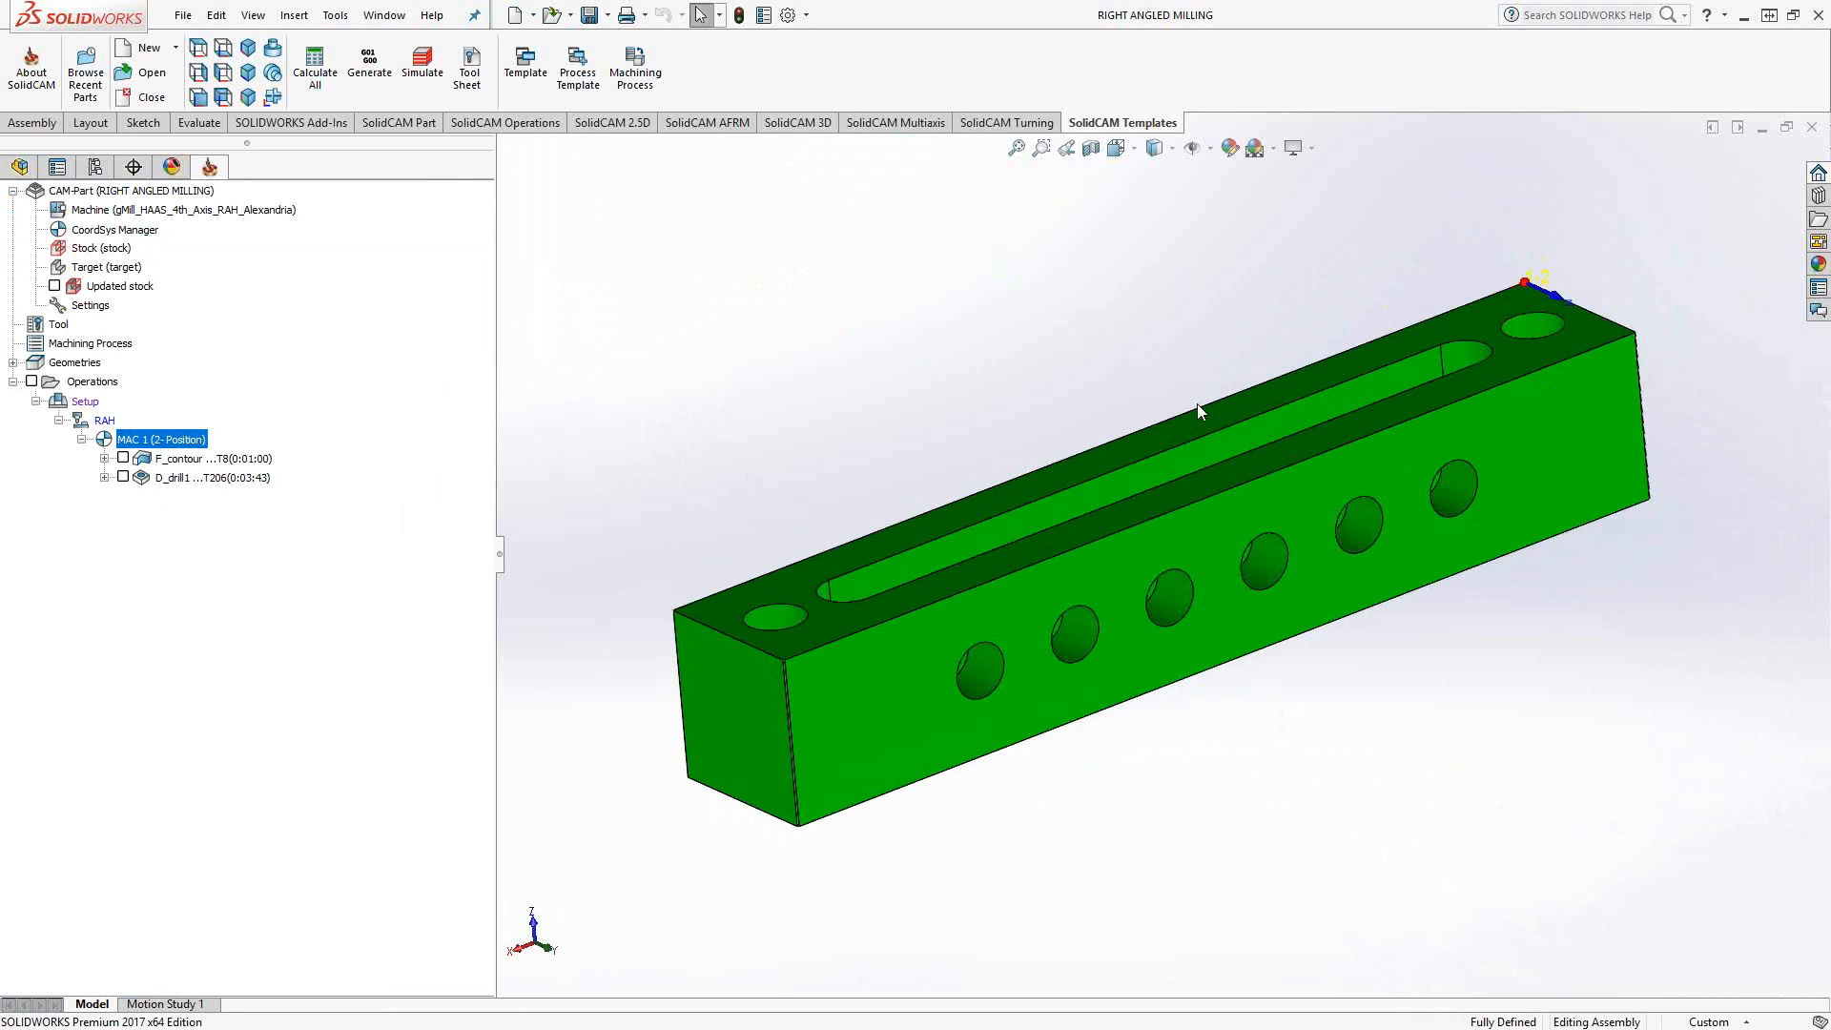
mouse_move(1553, 294)
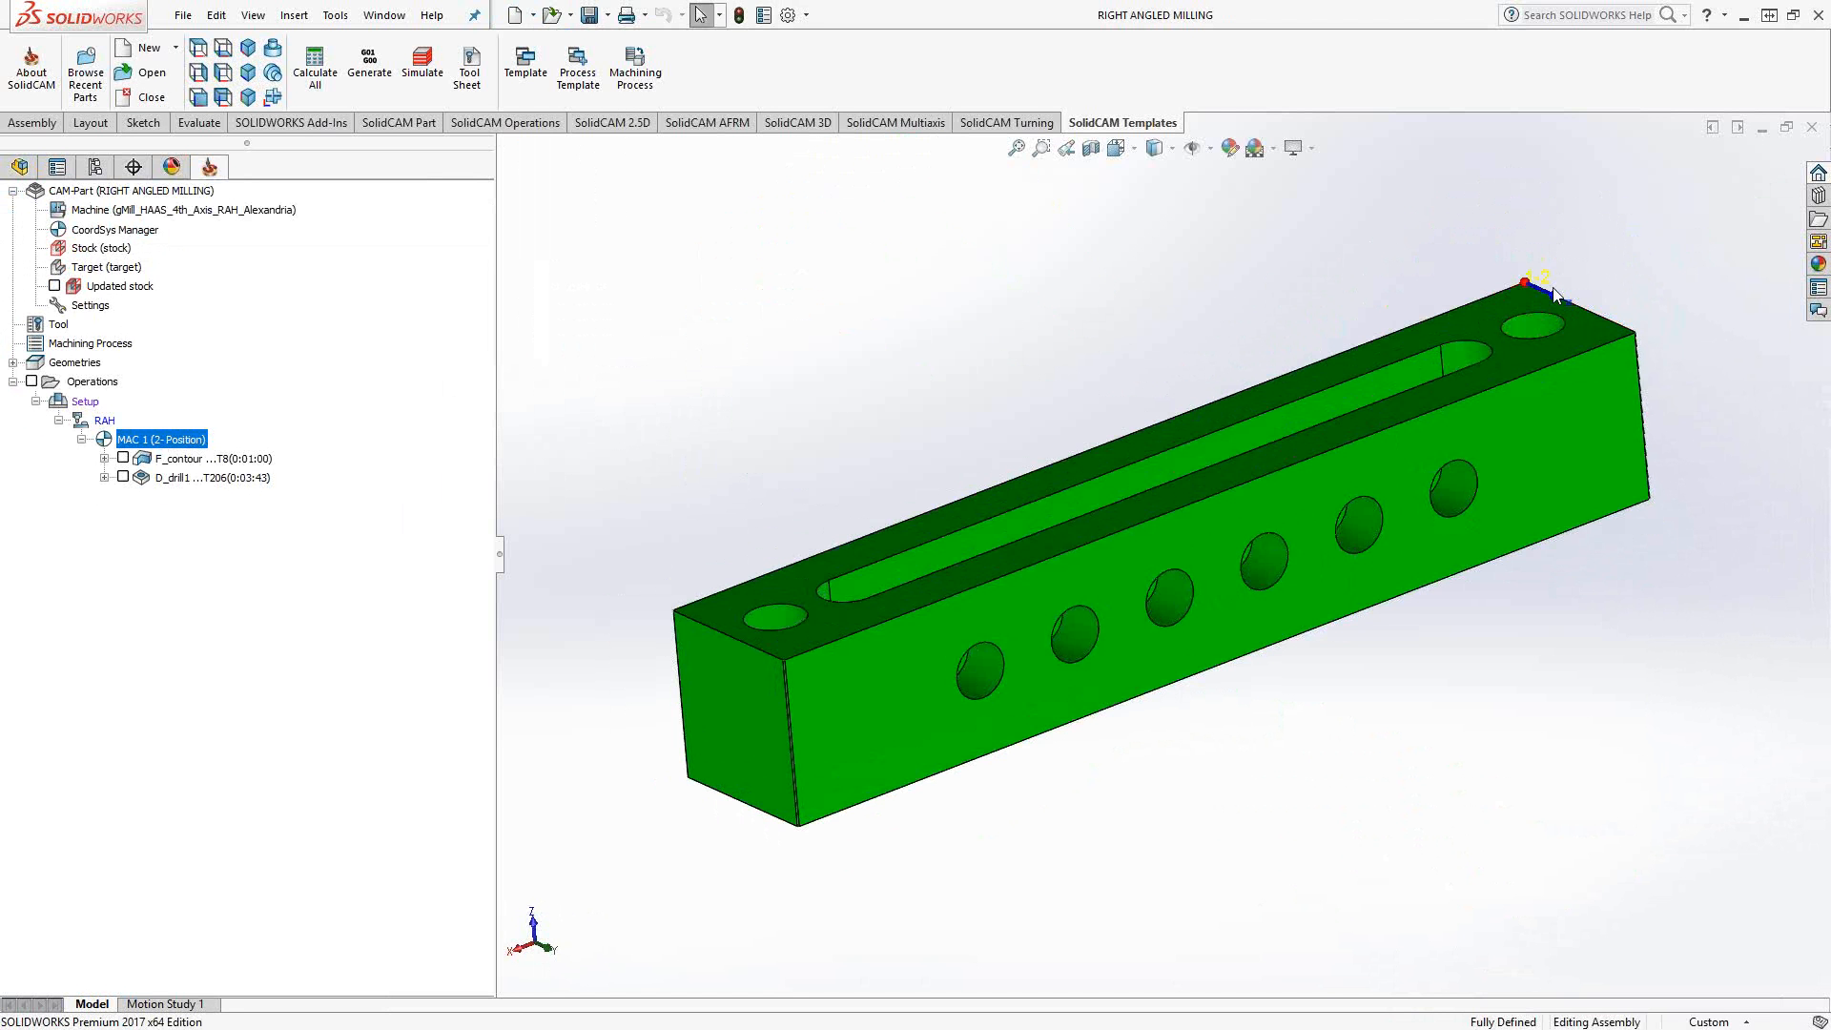
mouse_move(679, 372)
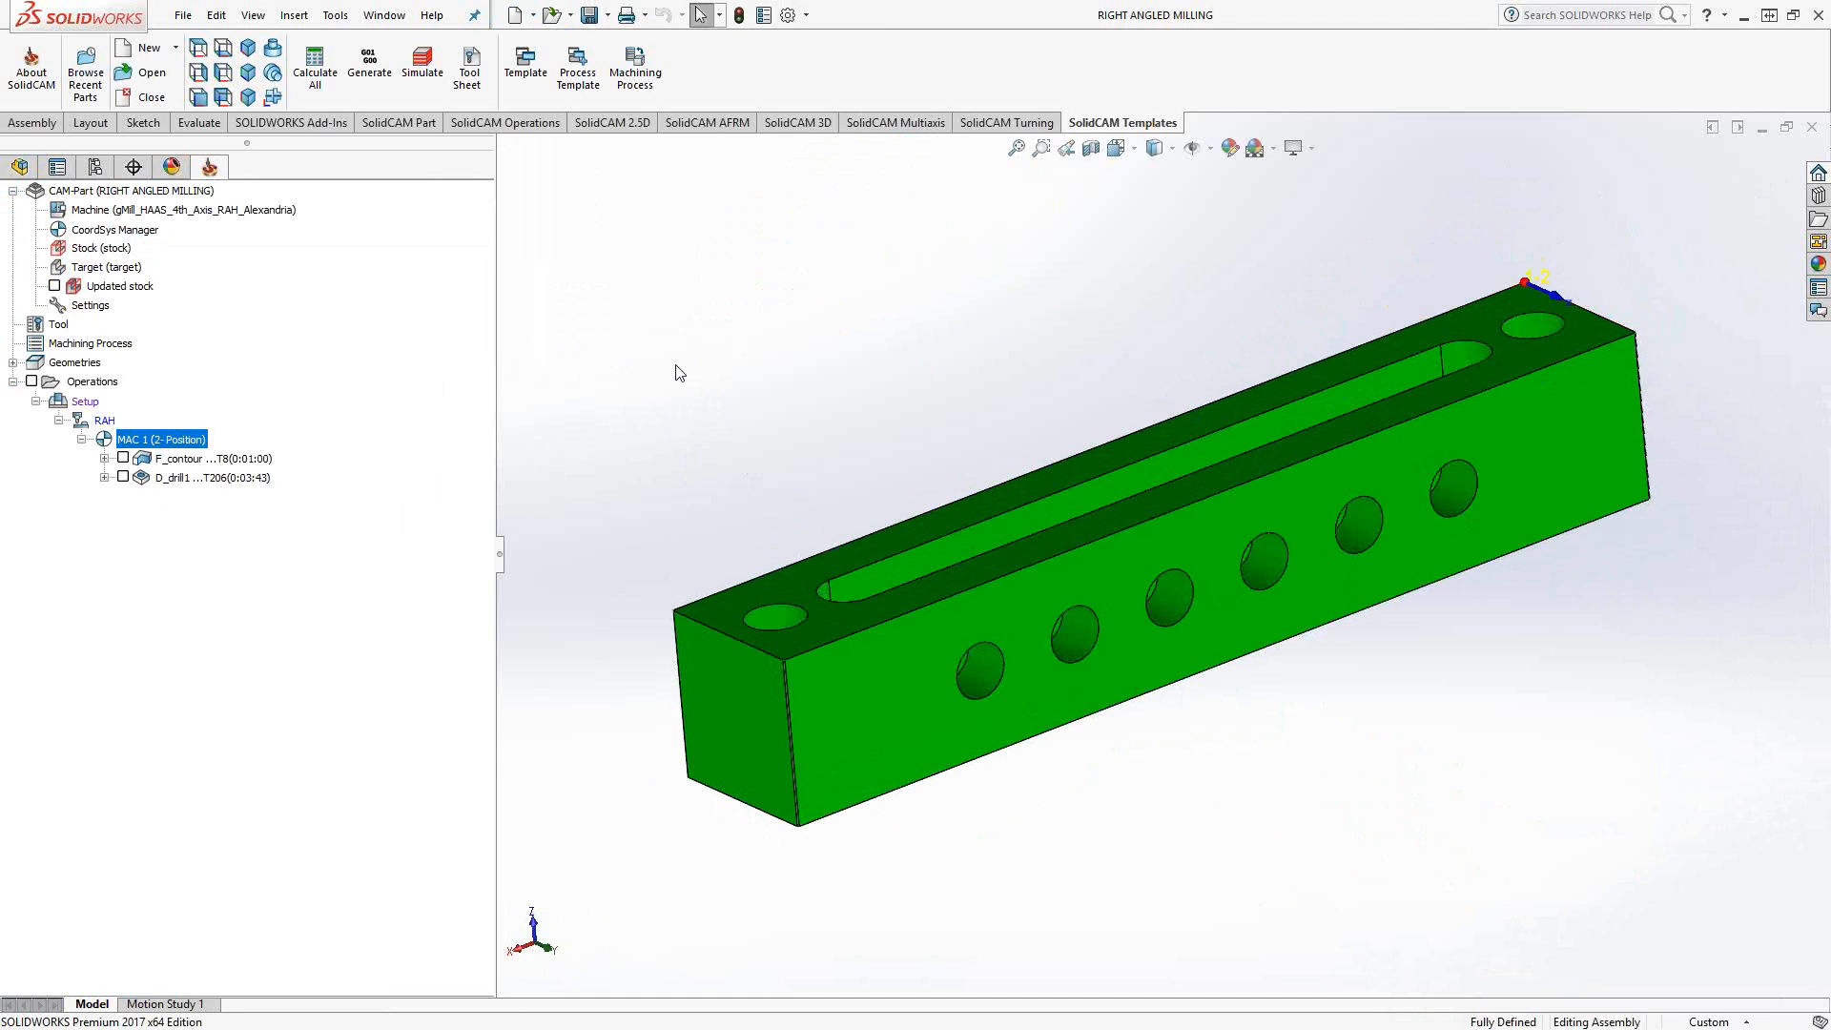
mouse_move(427, 423)
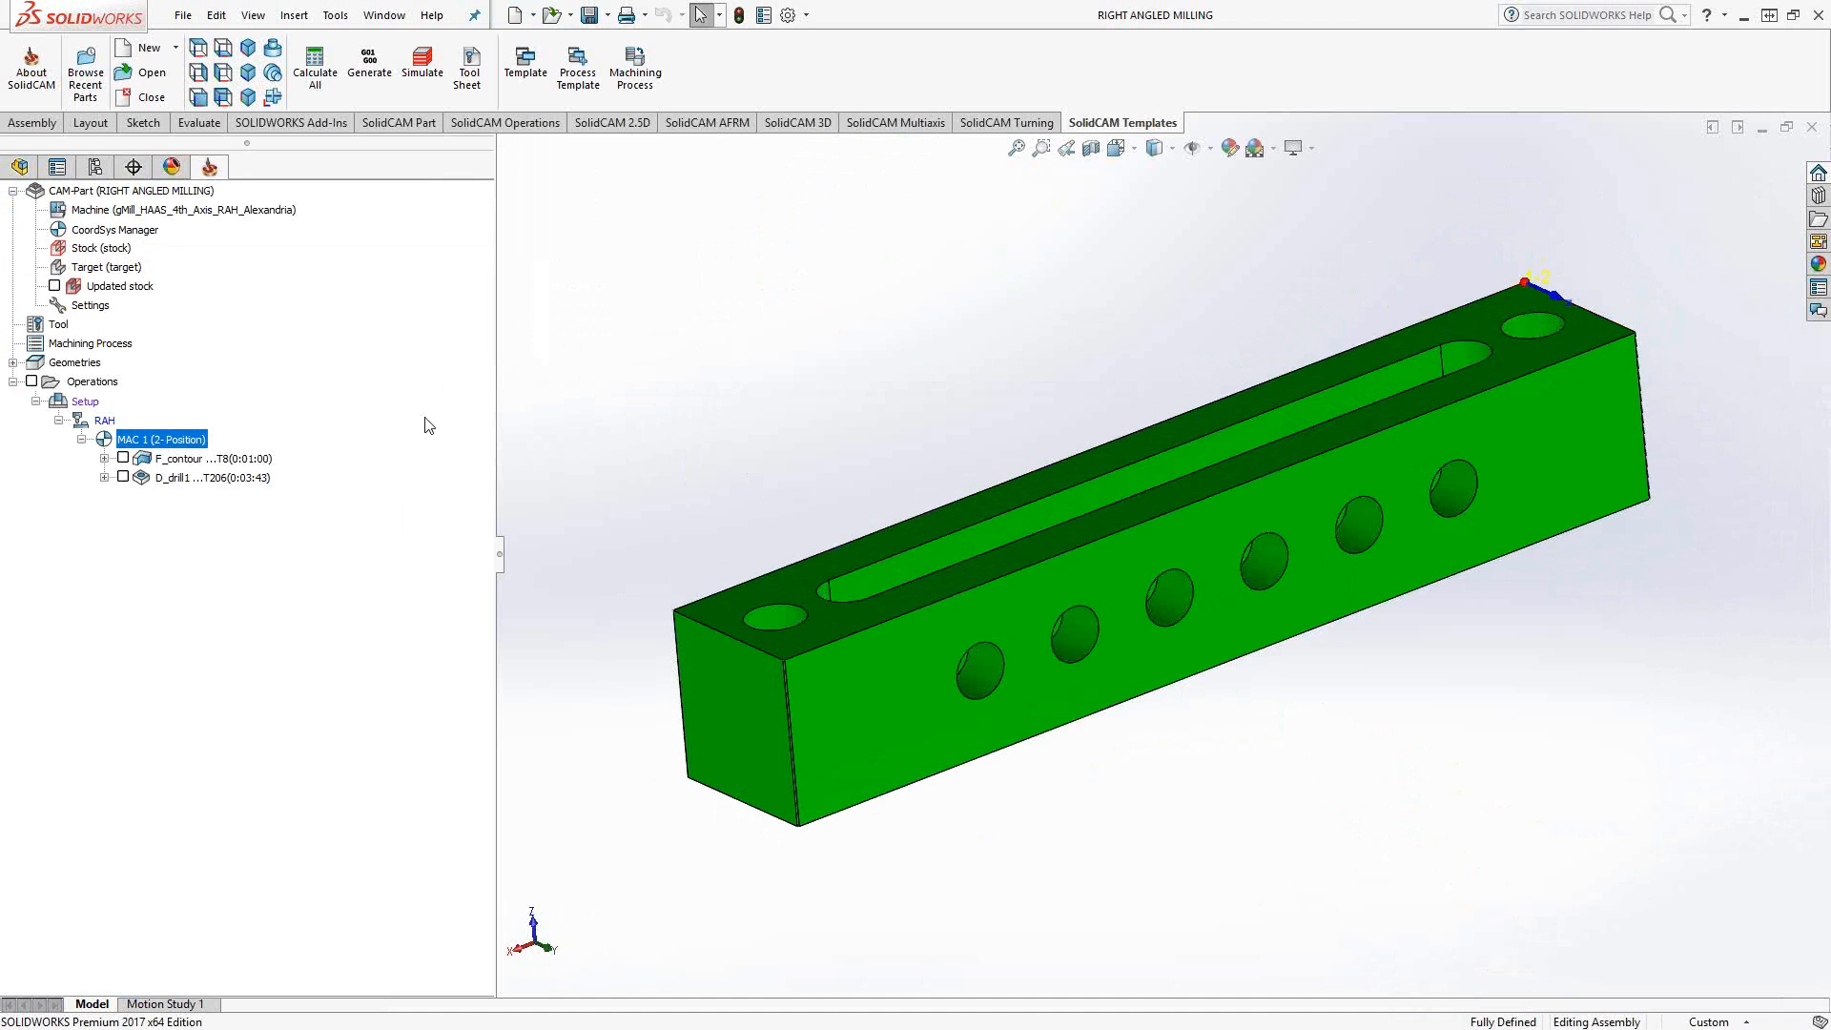
click(198, 458)
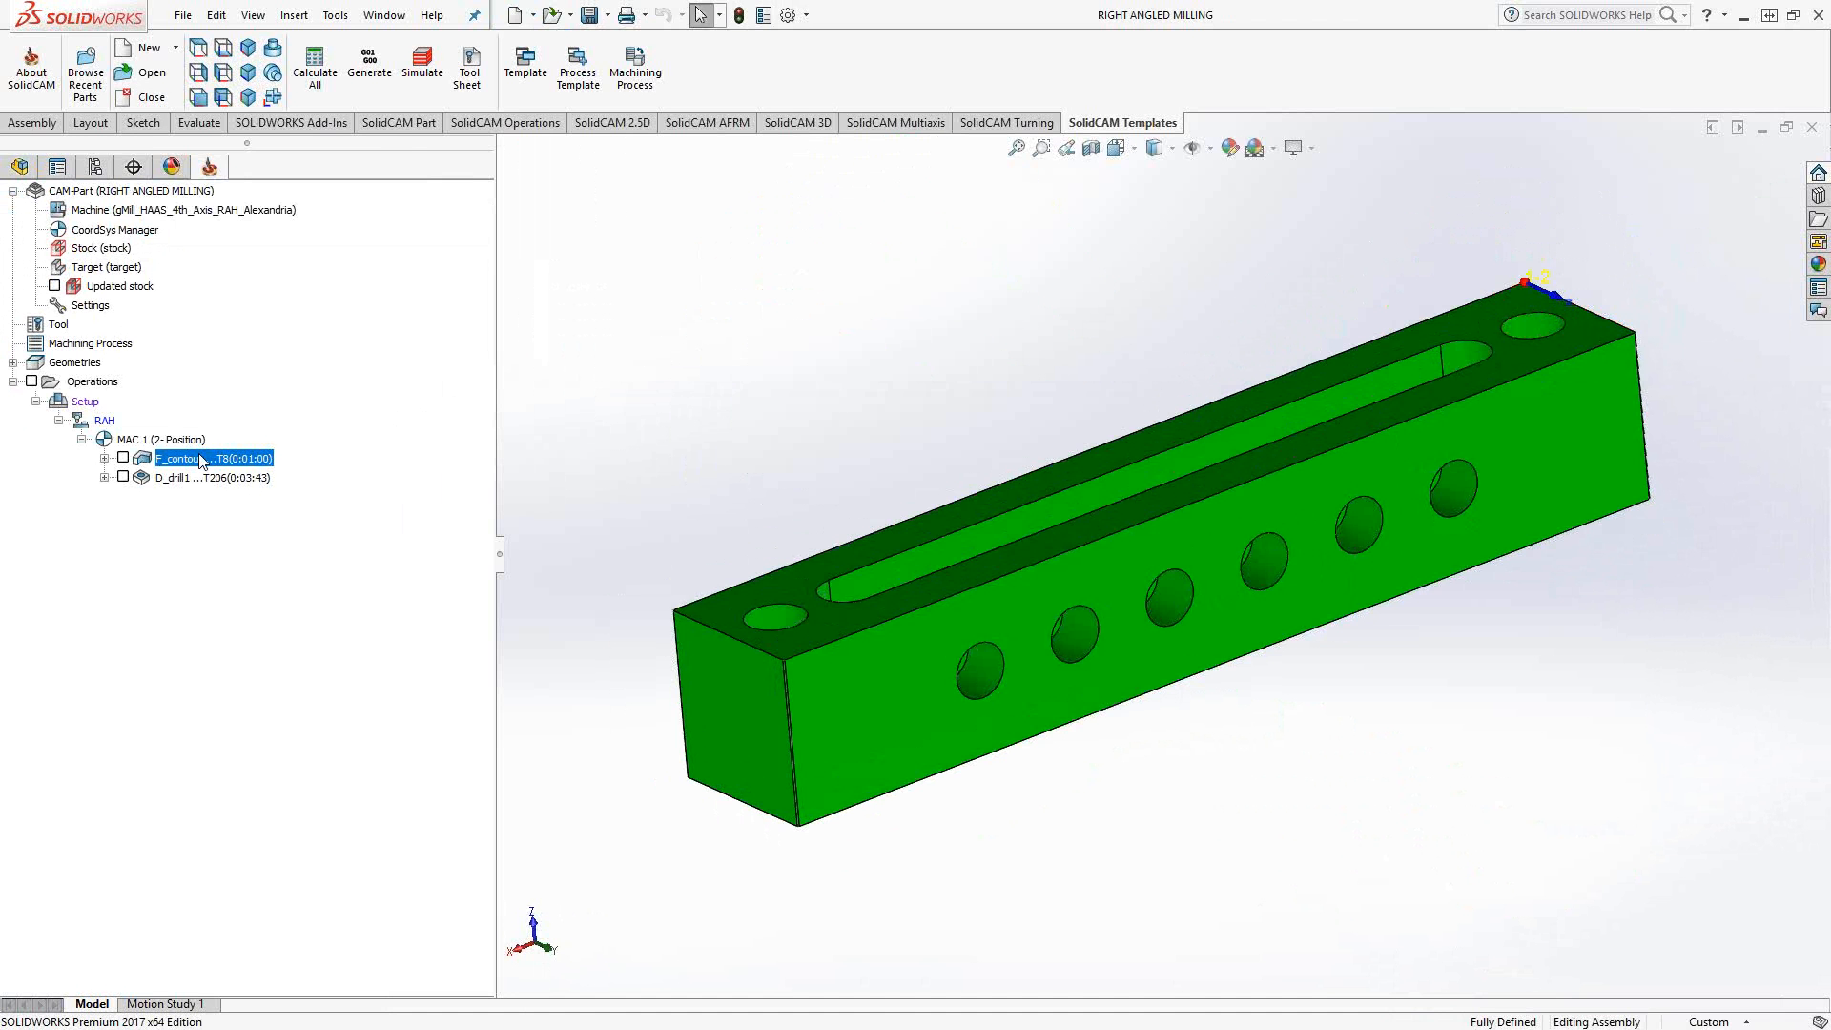
Step: Set the F_contour operation to the RAH submachine on MAC 1 (2-Position) and close its settings
double_click(181, 458)
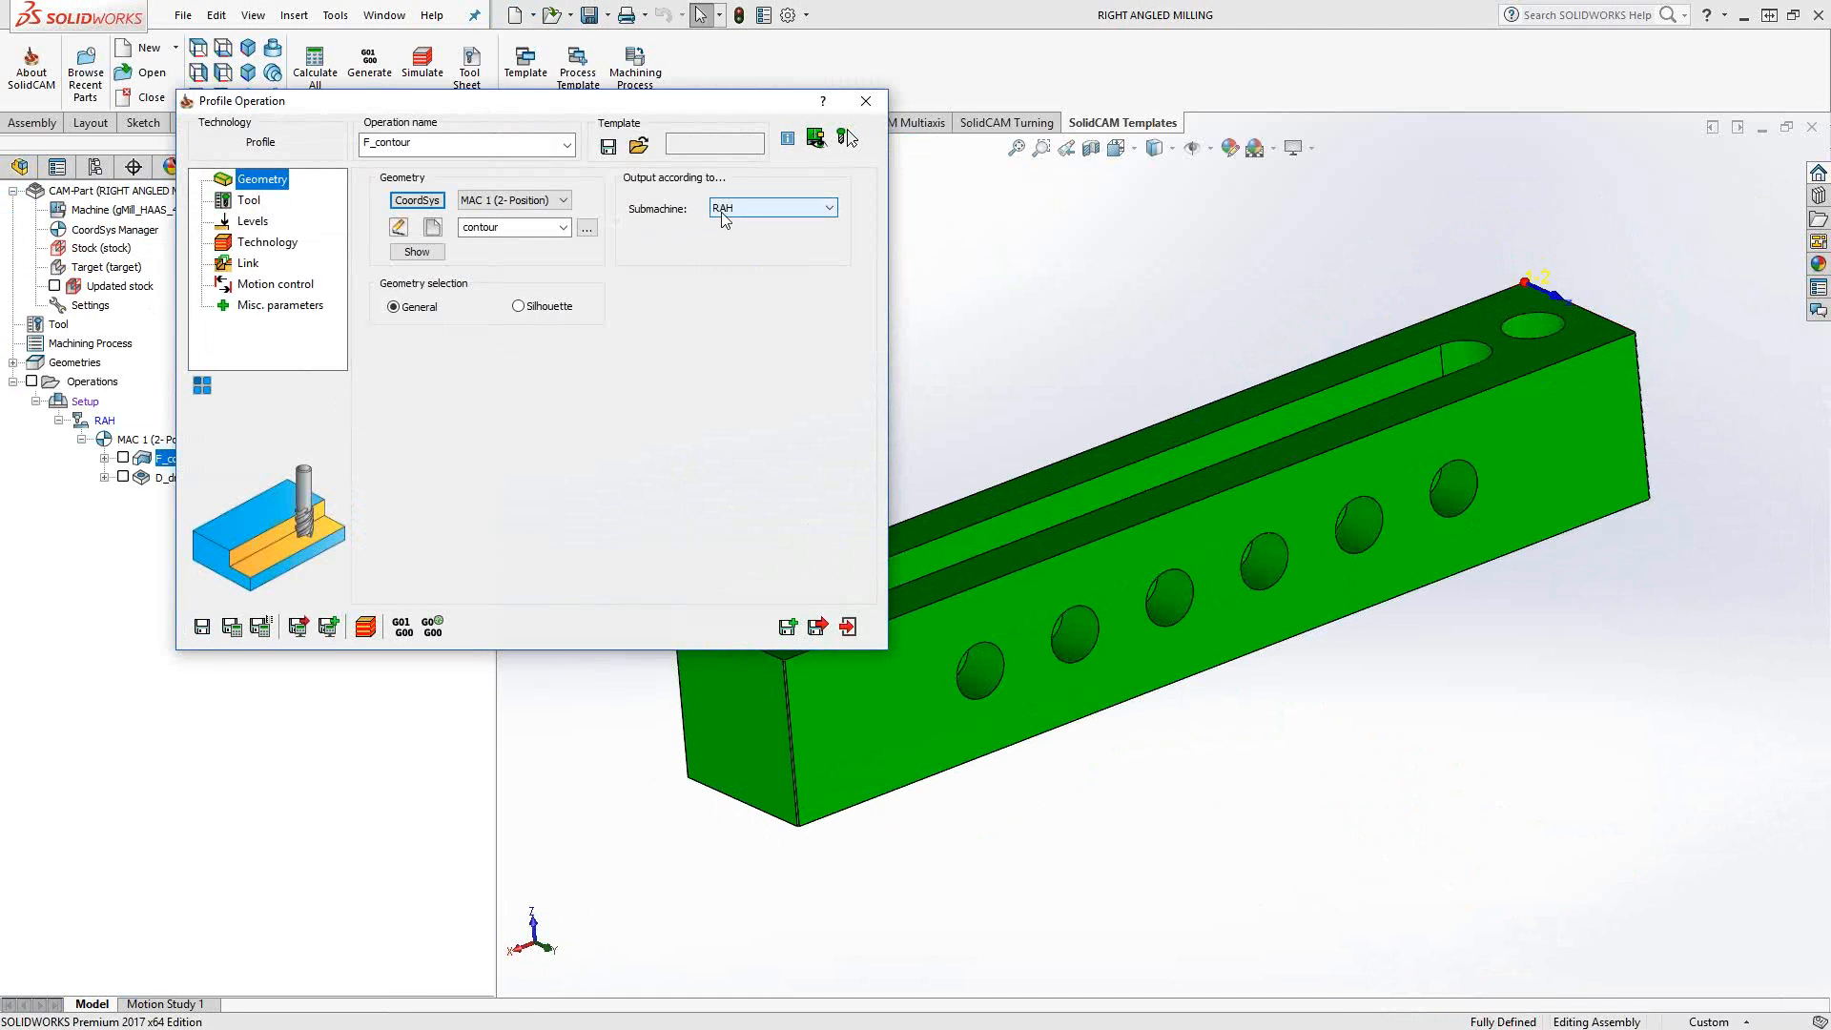
mouse_move(726, 222)
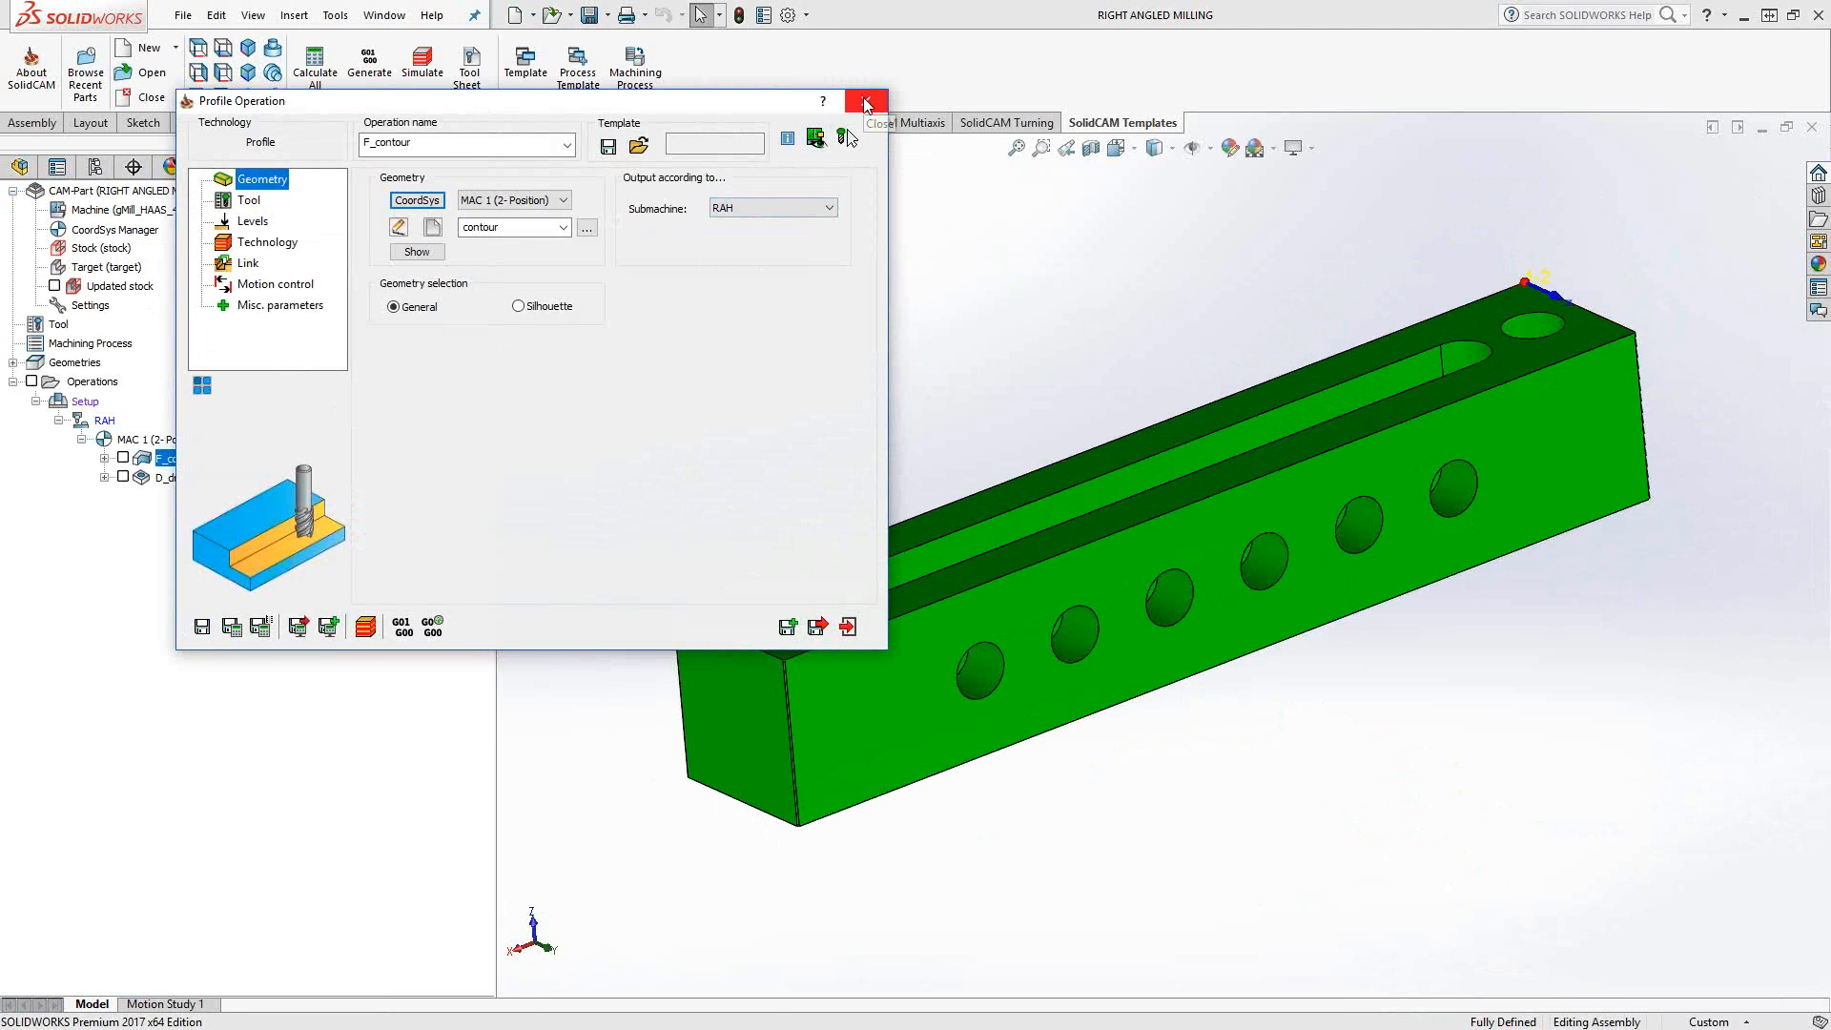
click(866, 101)
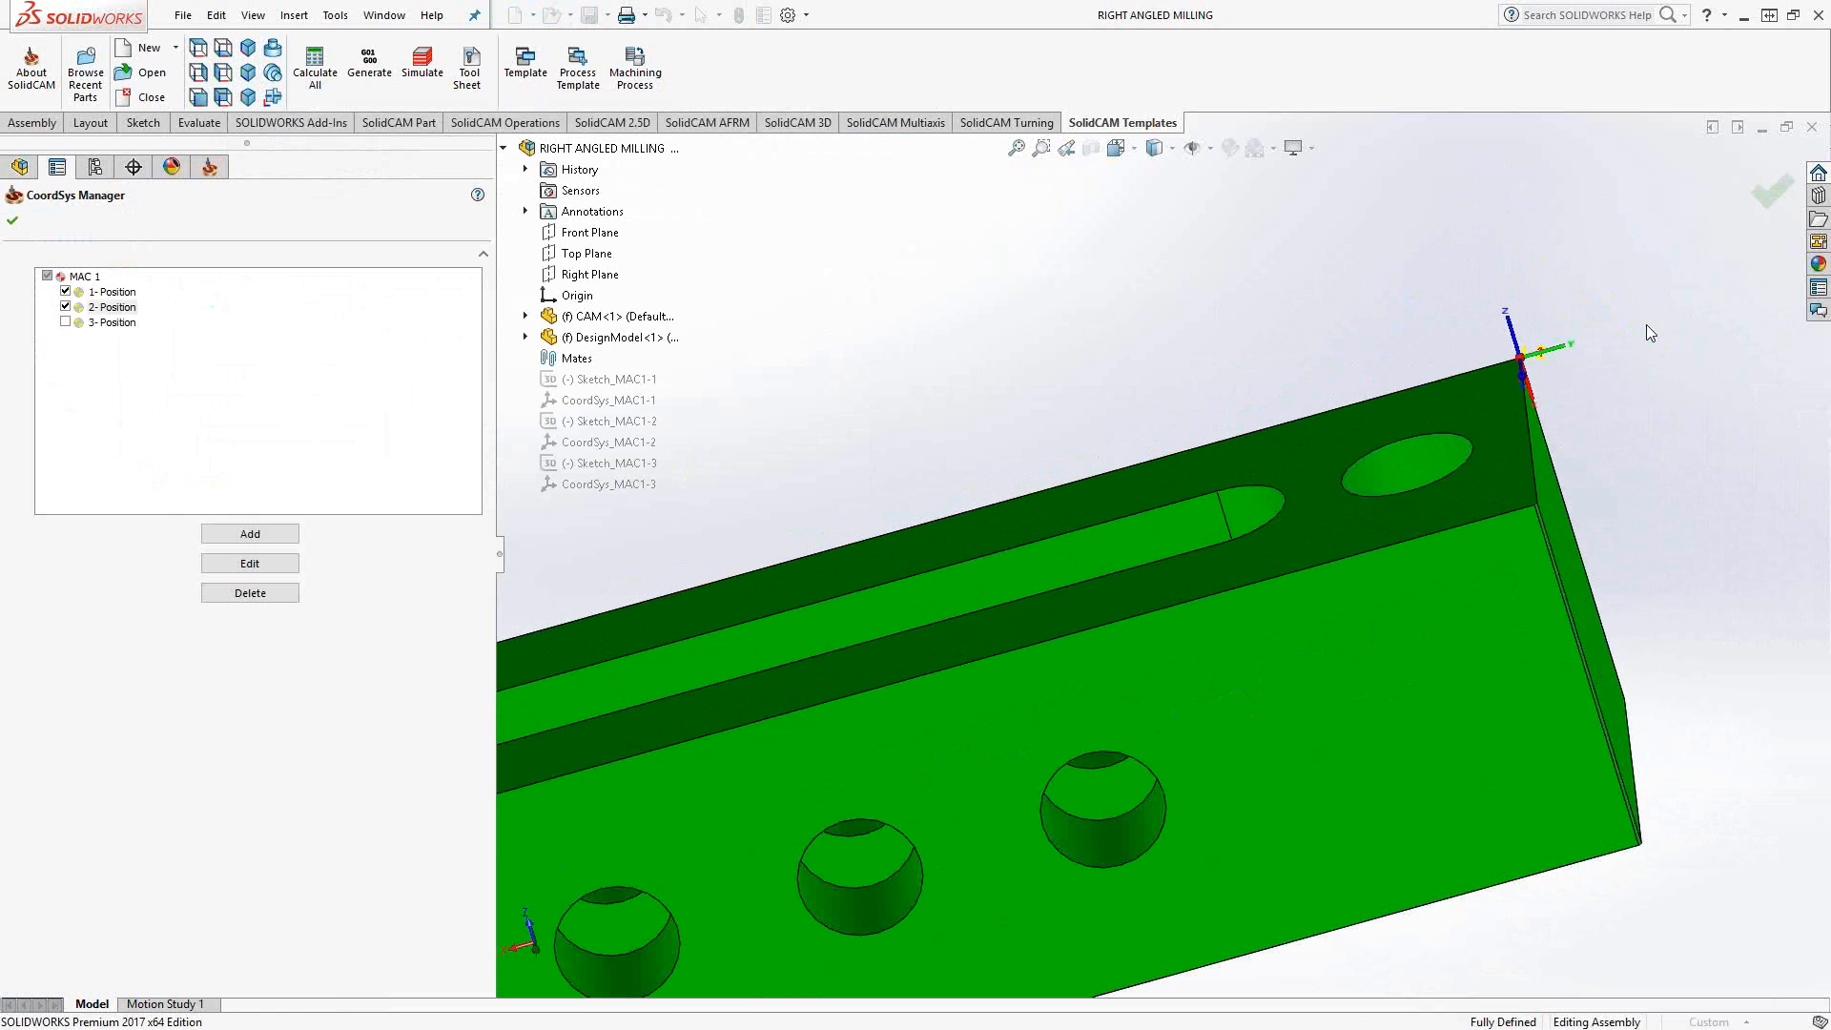
mouse_move(1558, 356)
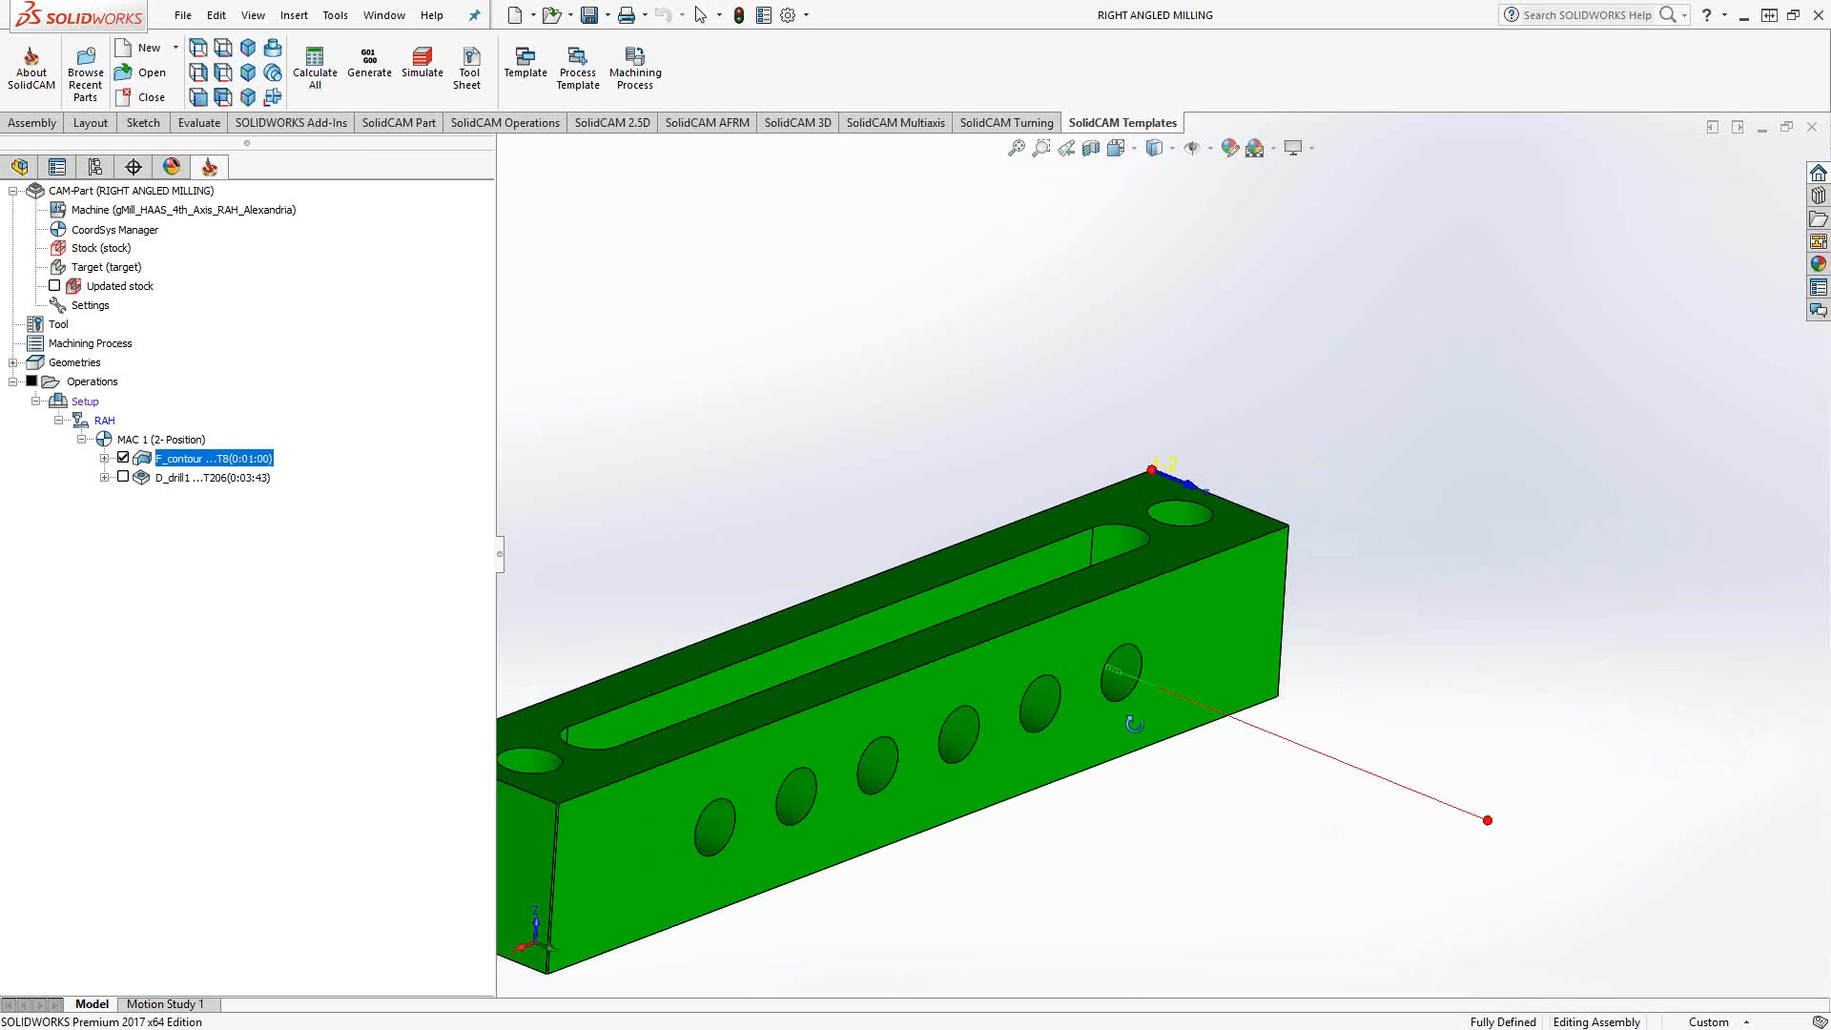
Step: Show the D_drill operation's toolpath on the green bar
click(211, 477)
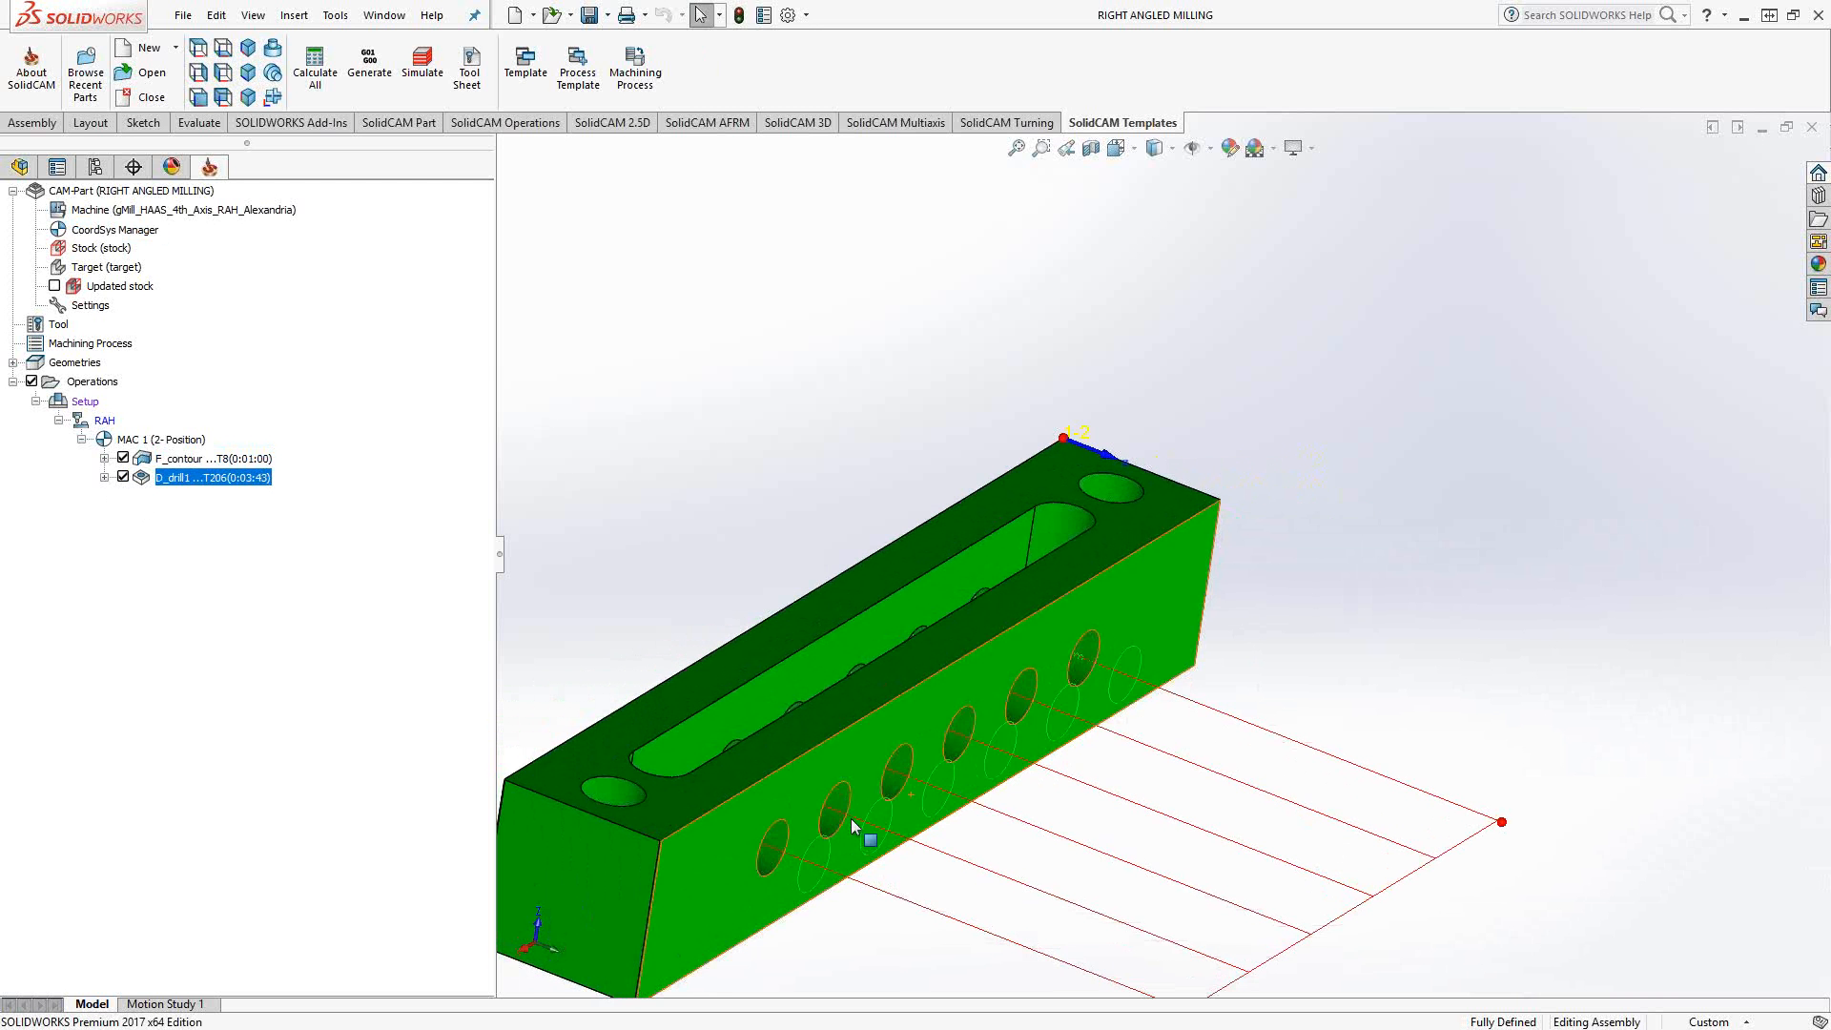
Step: Generate G-code for all operations, producing RIGHTANGLEDMILLING.NCC
right_click(90, 381)
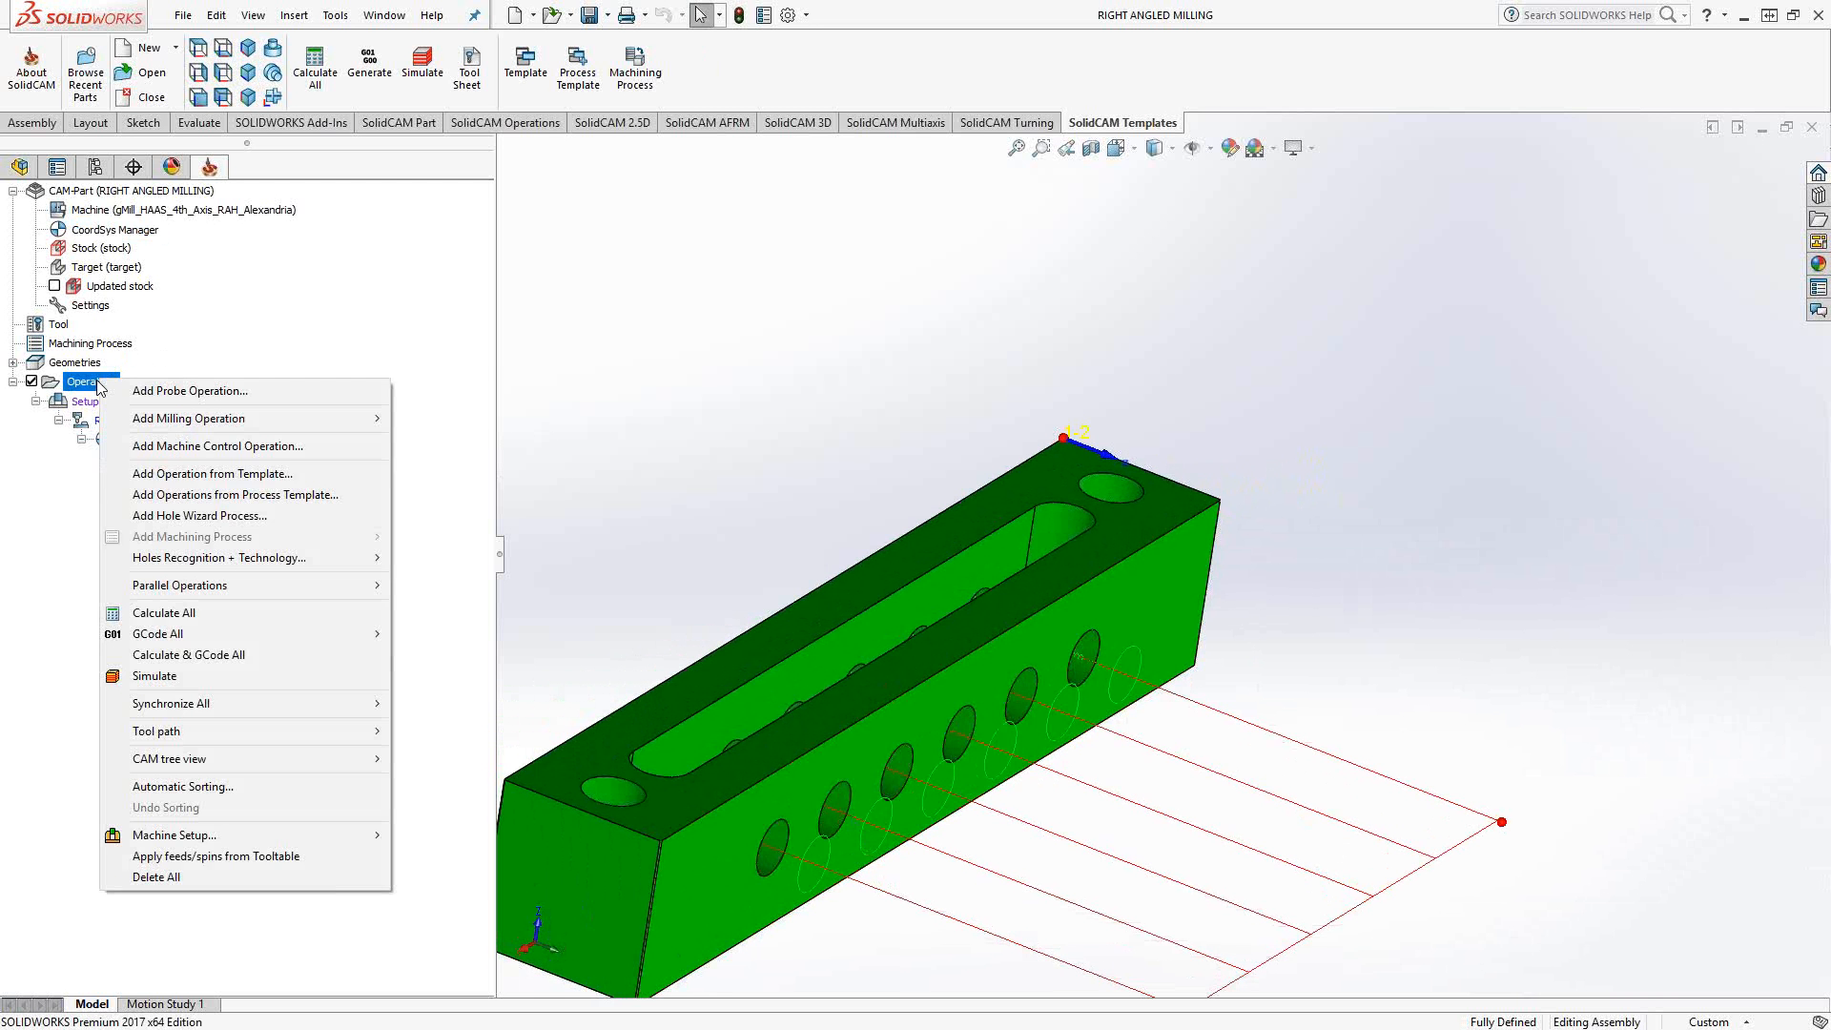
mouse_move(158, 633)
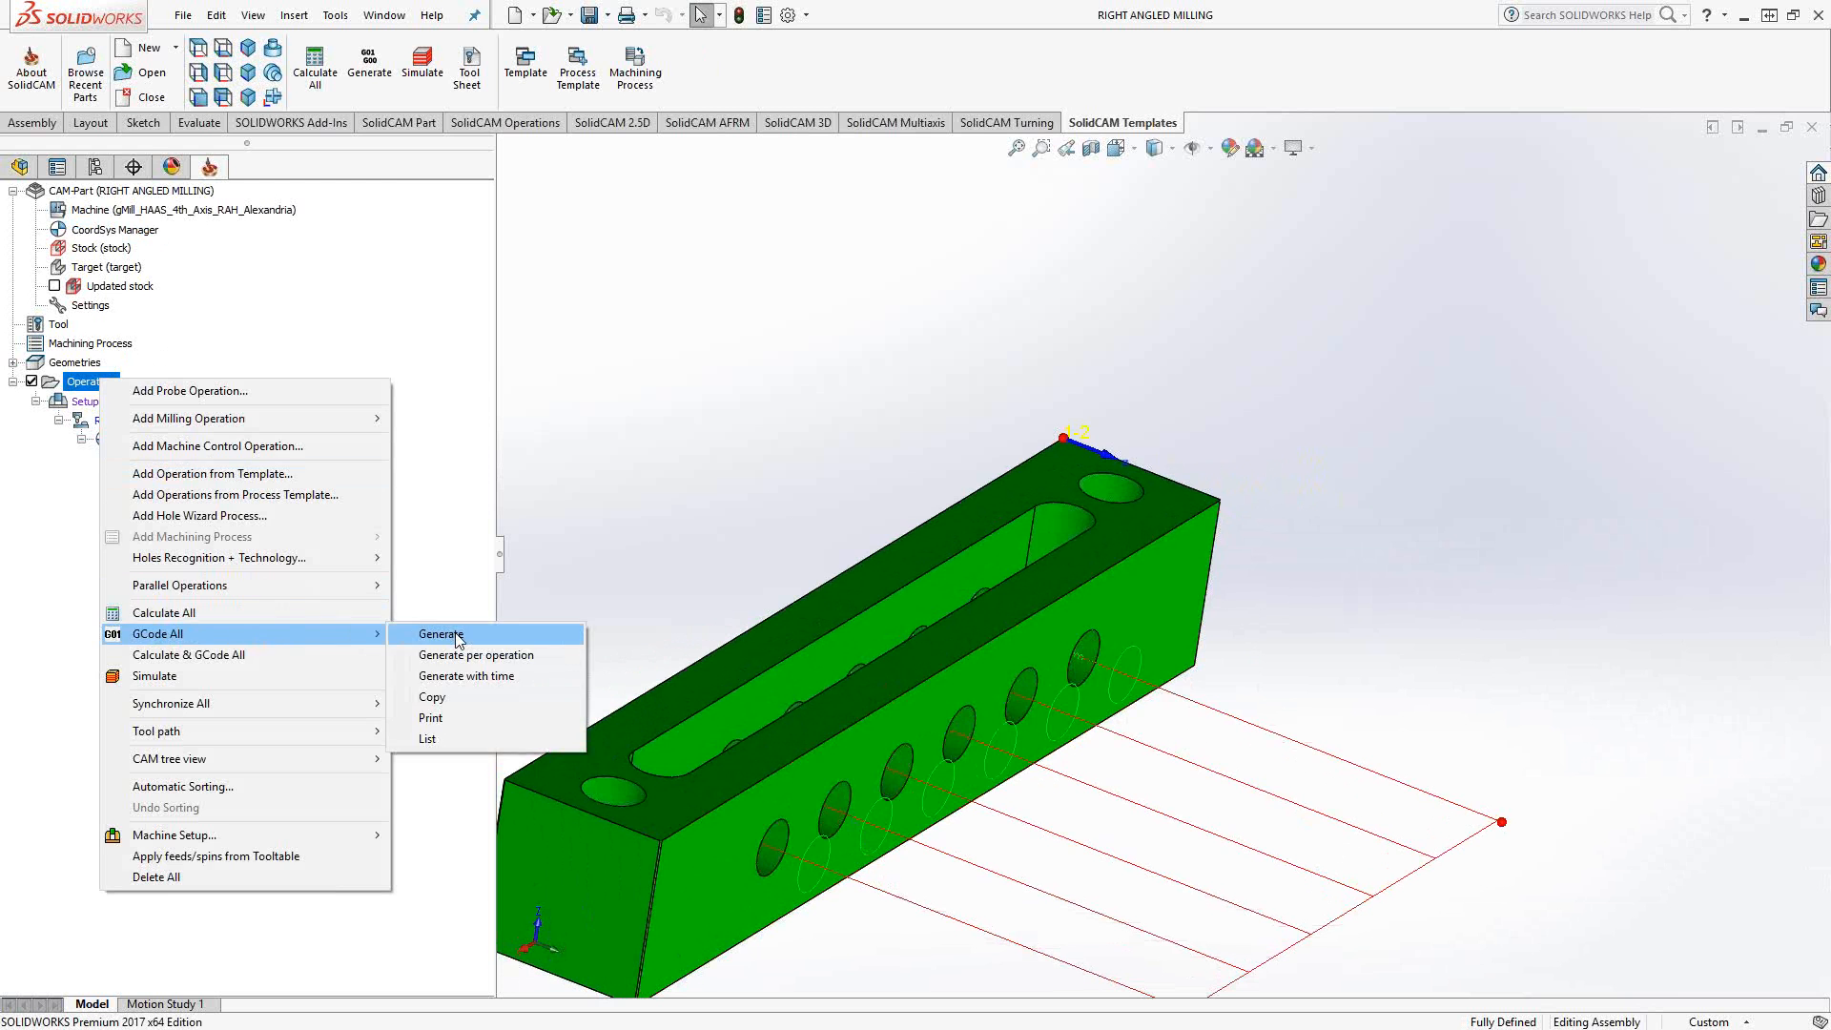
click(441, 634)
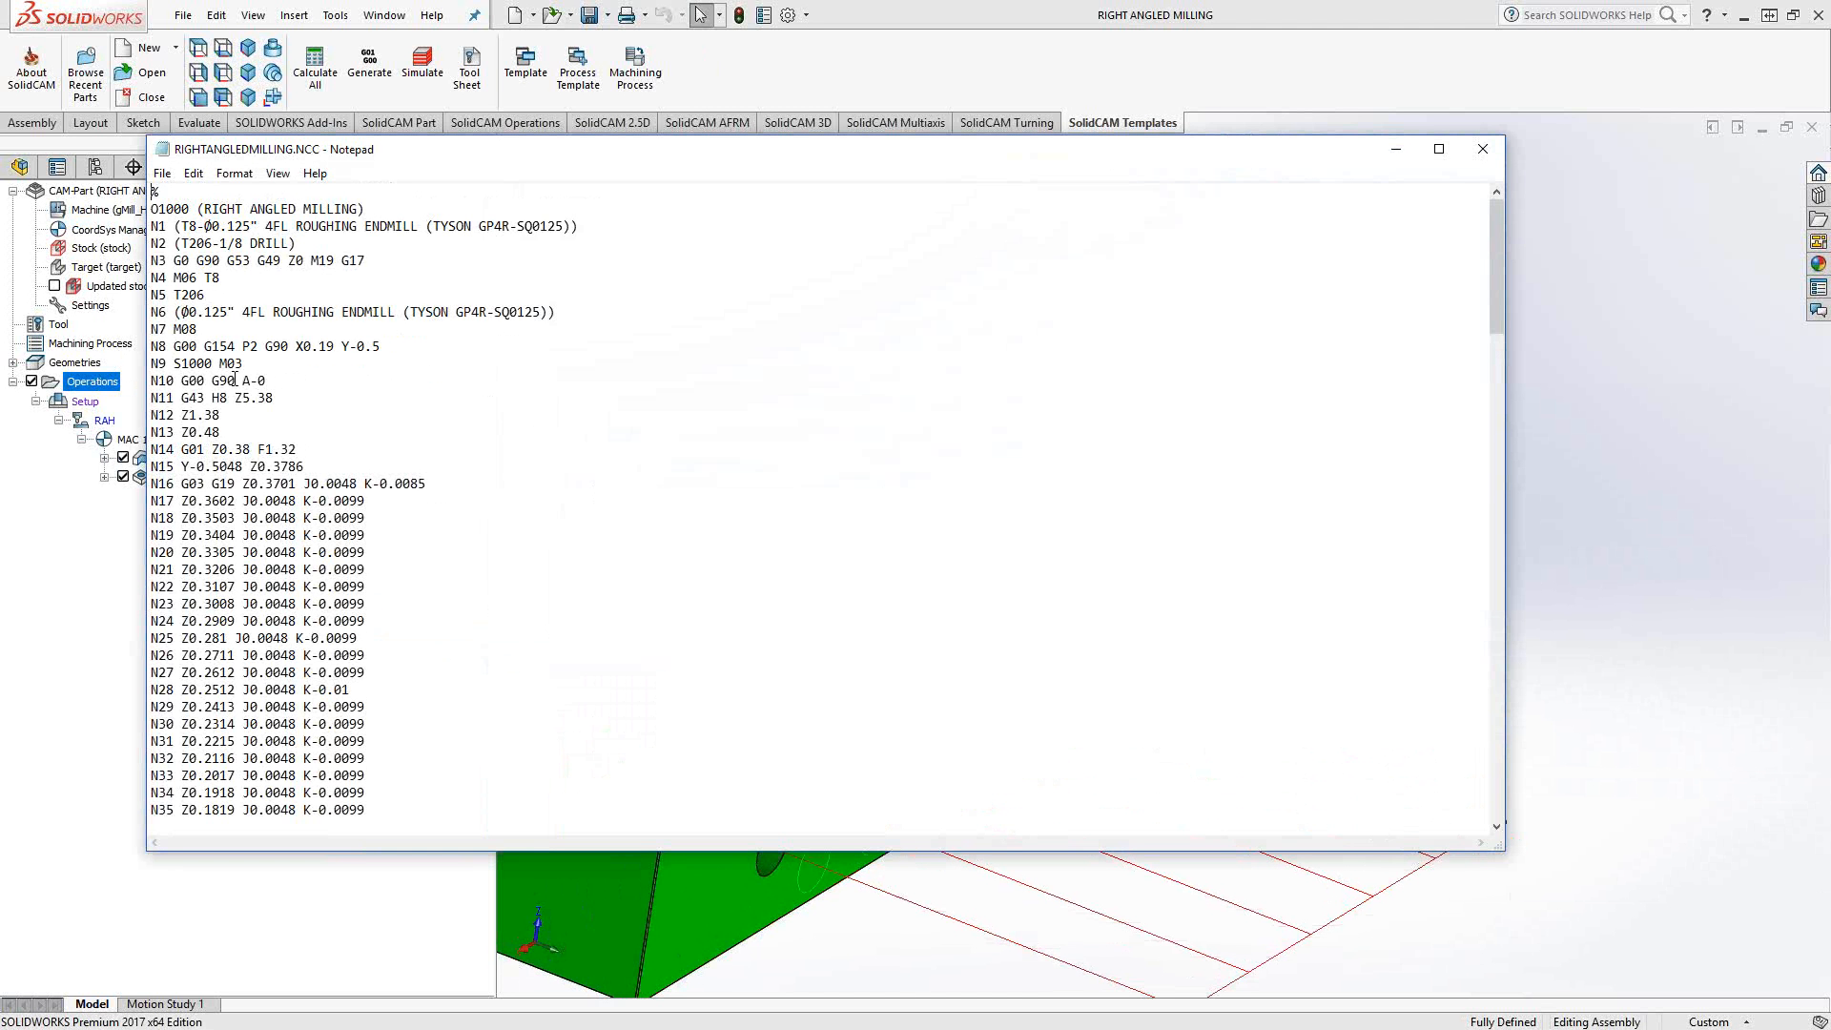
Step: Review the RIGHTANGLEDMILLING.NCC program lines in Notepad
double_click(246, 347)
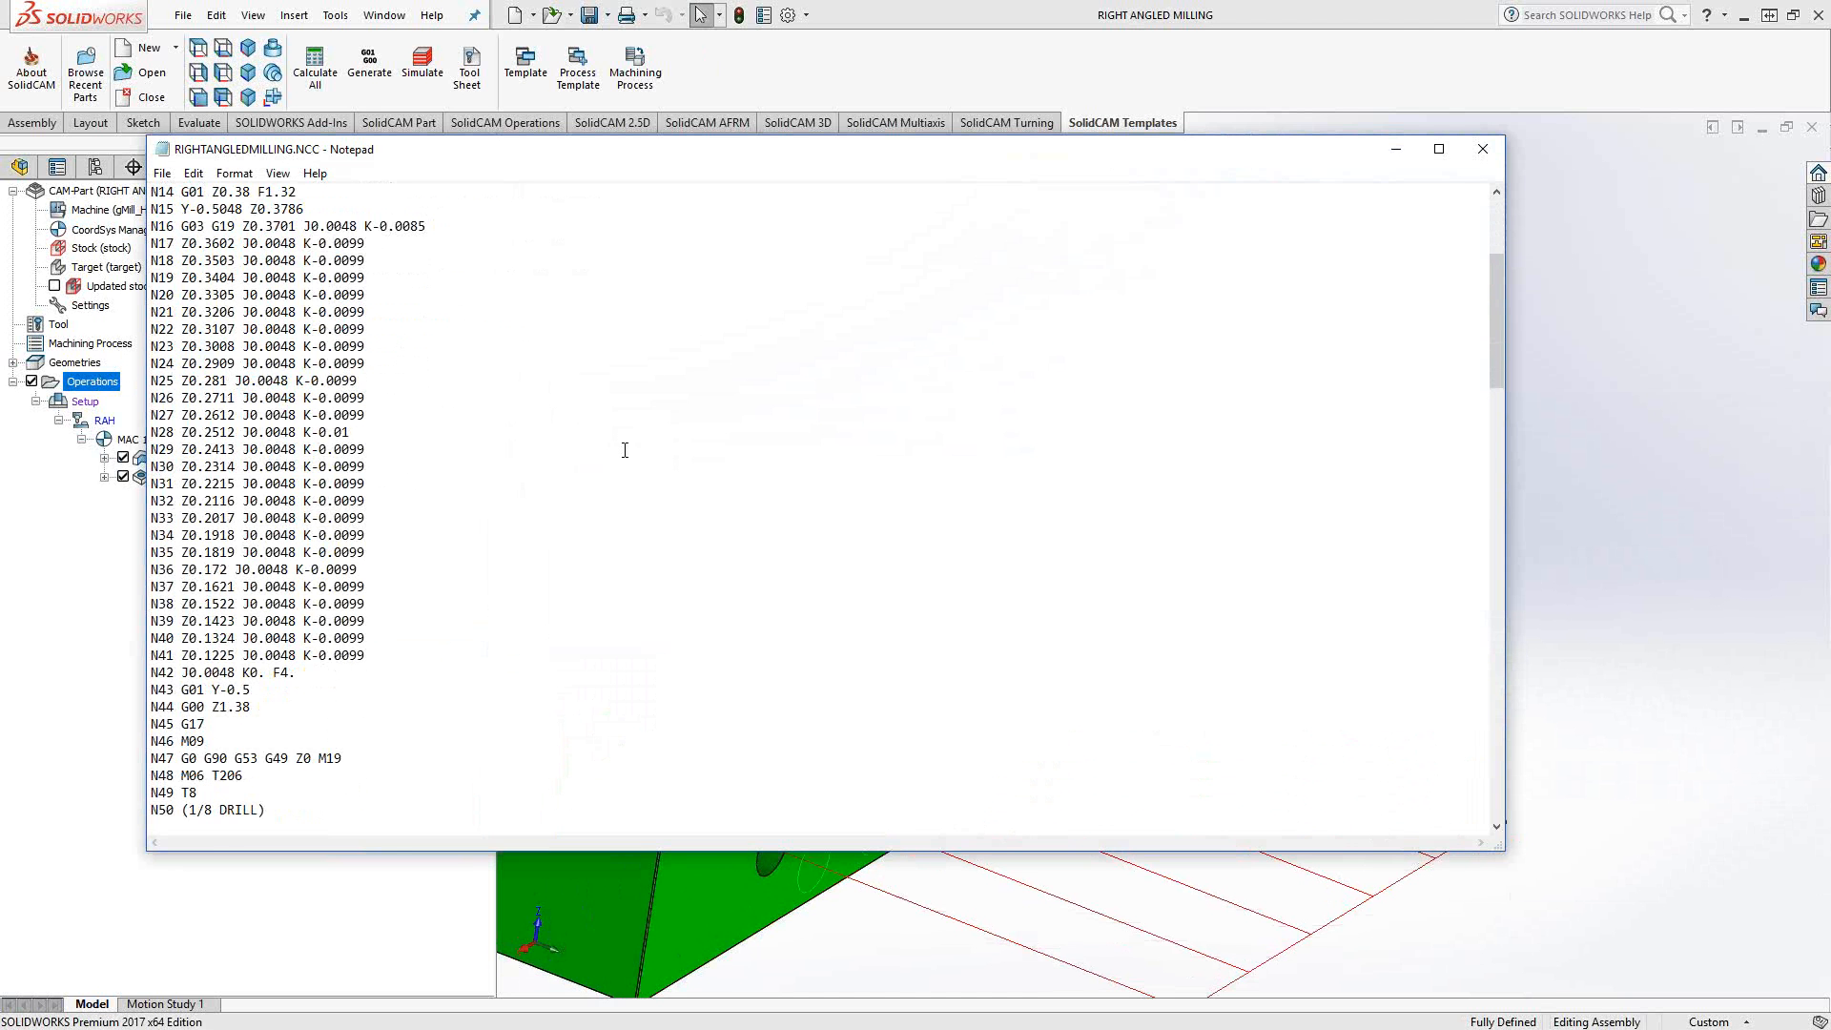
scroll(down, 3)
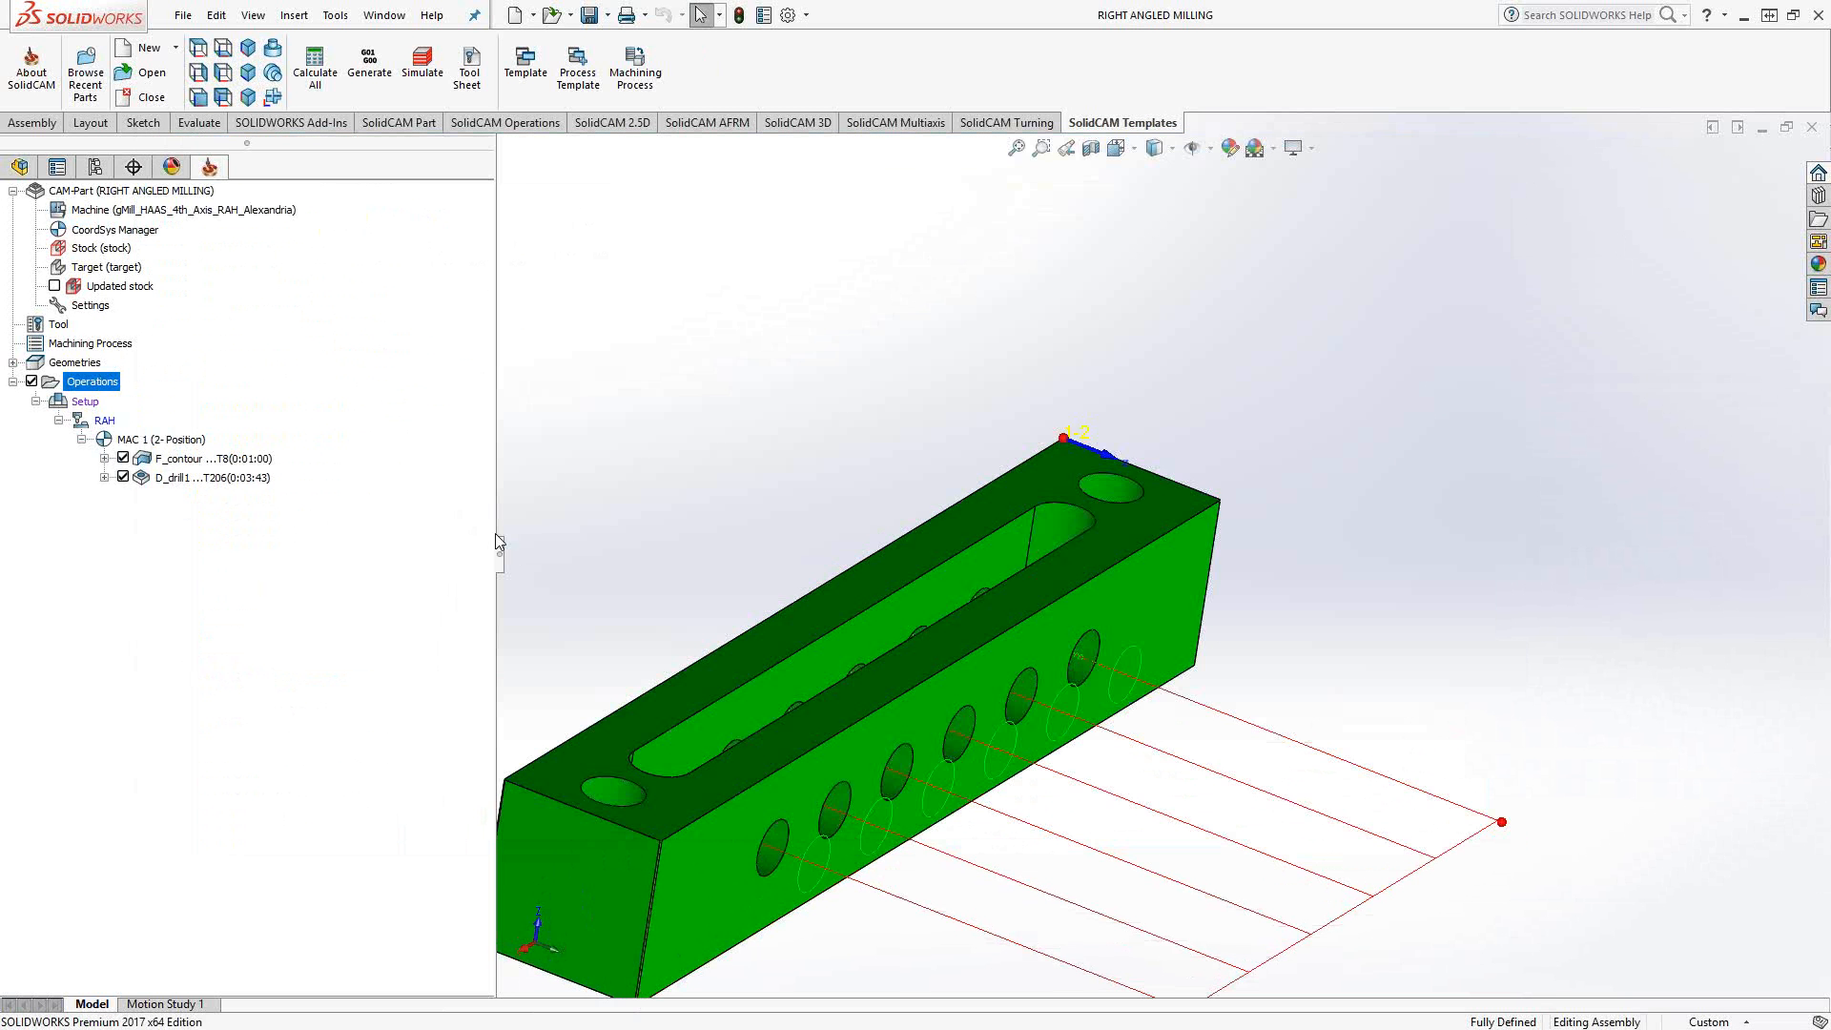
Step: Show the D_drill operation's Technology page with the drill cycle not in use
click(212, 477)
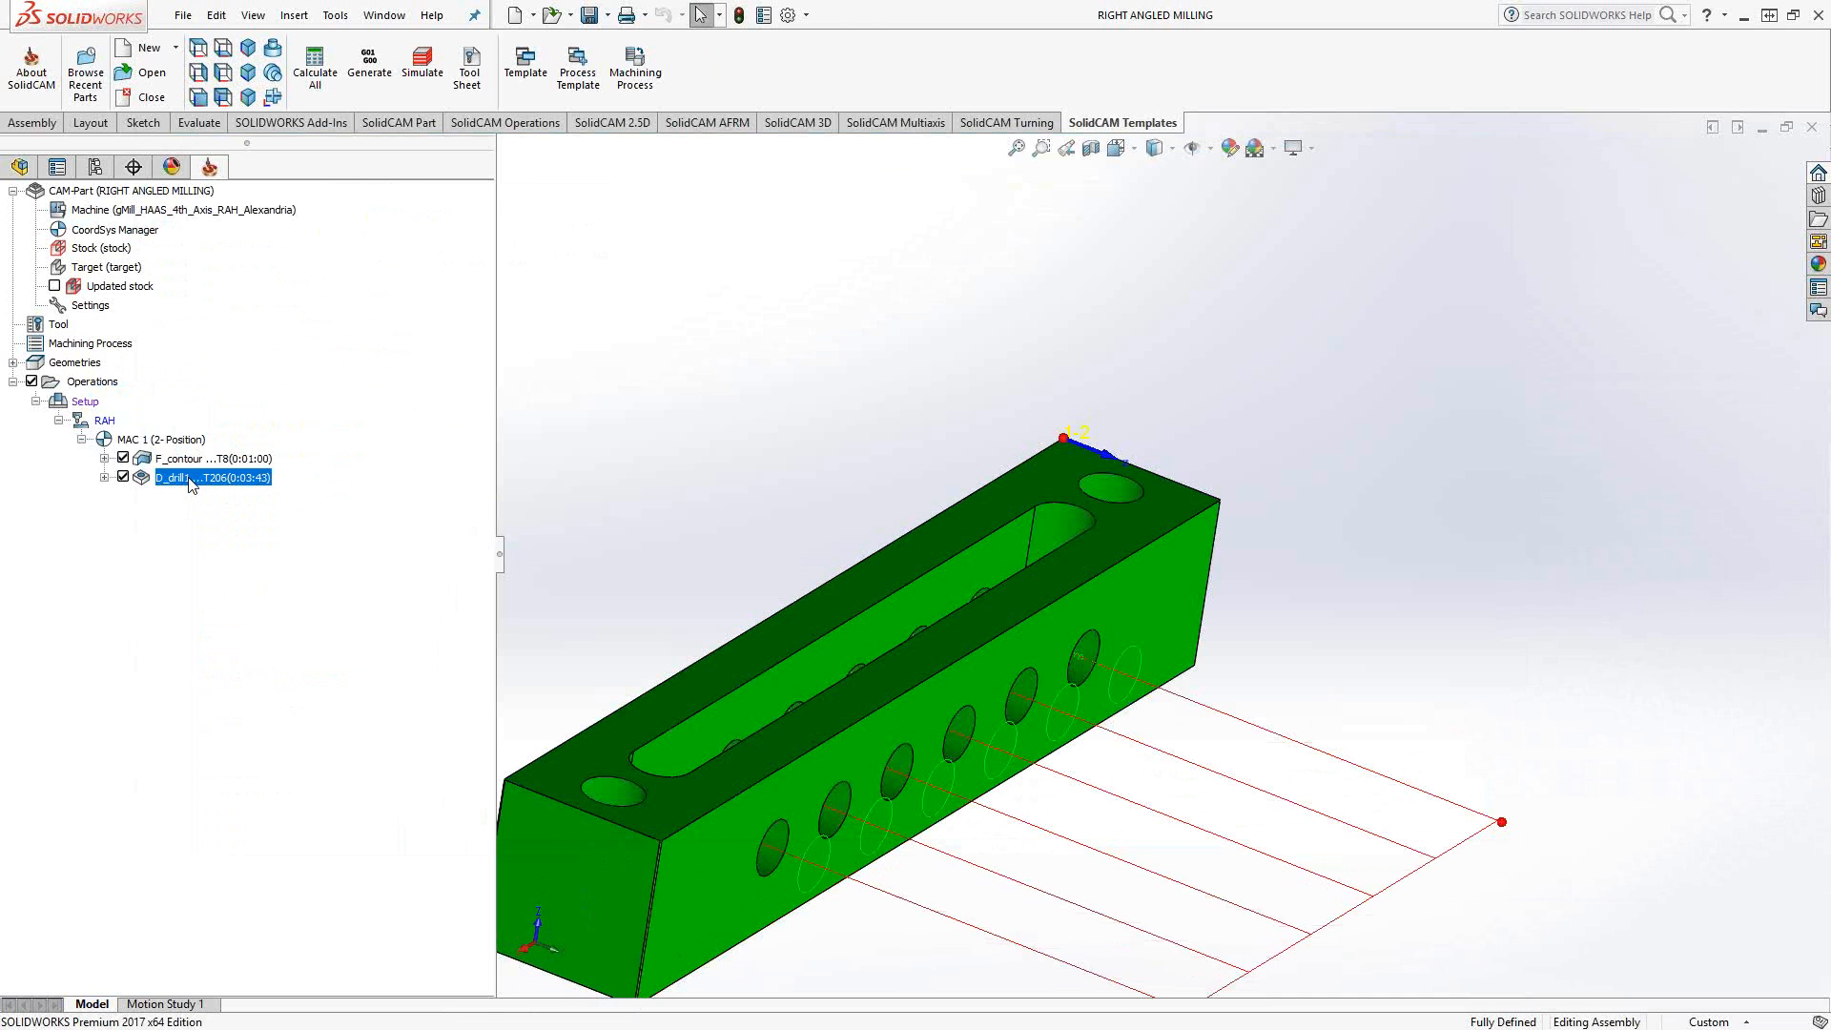
mouse_move(290, 489)
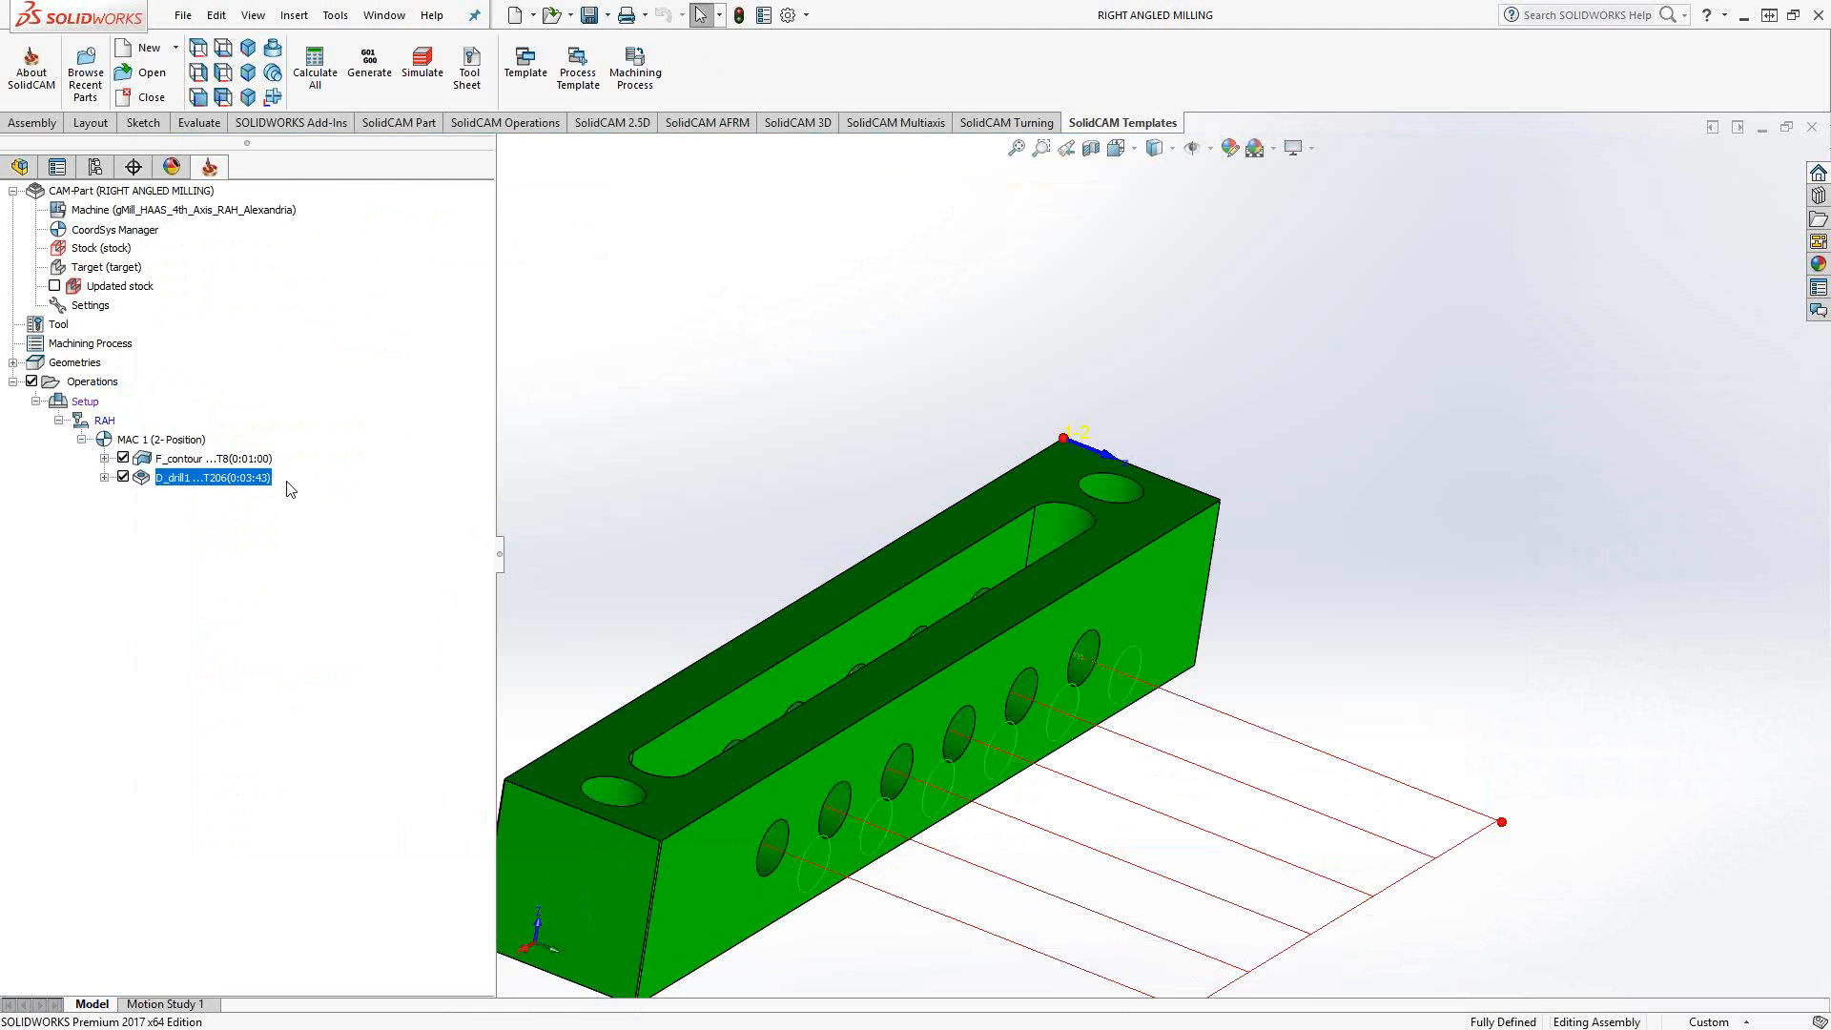
double_click(212, 477)
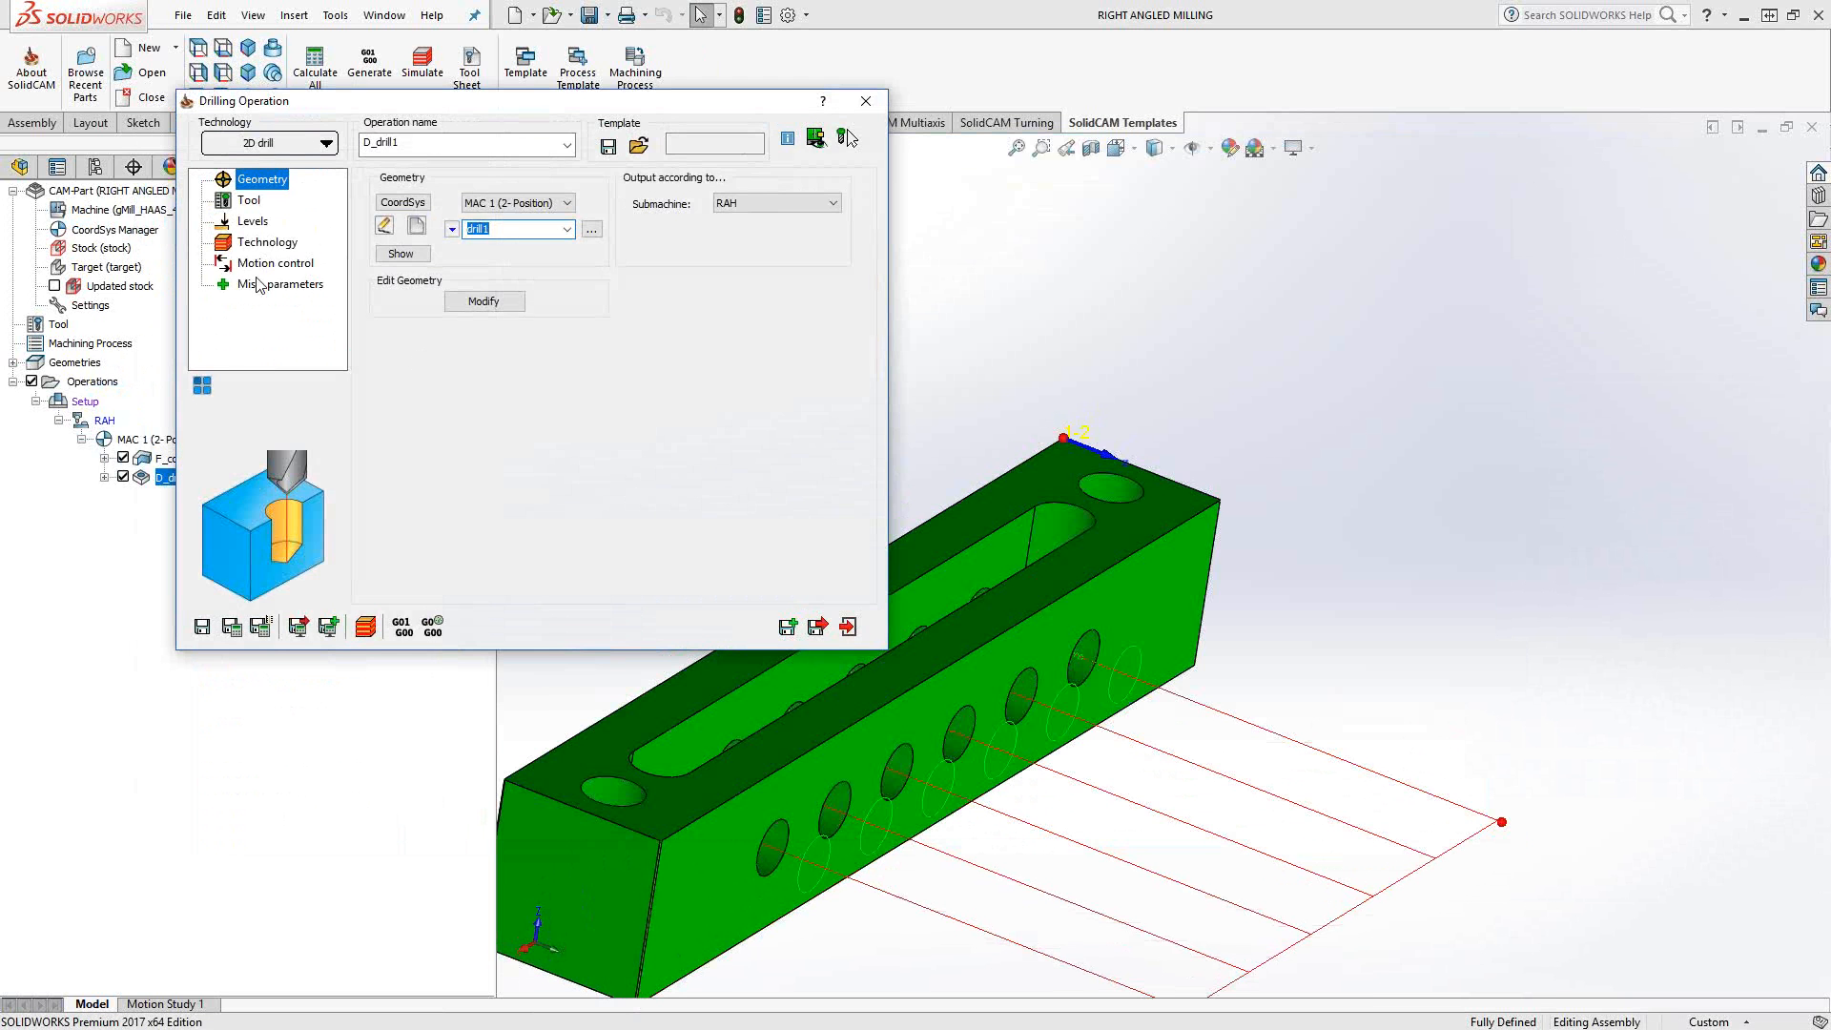
click(267, 243)
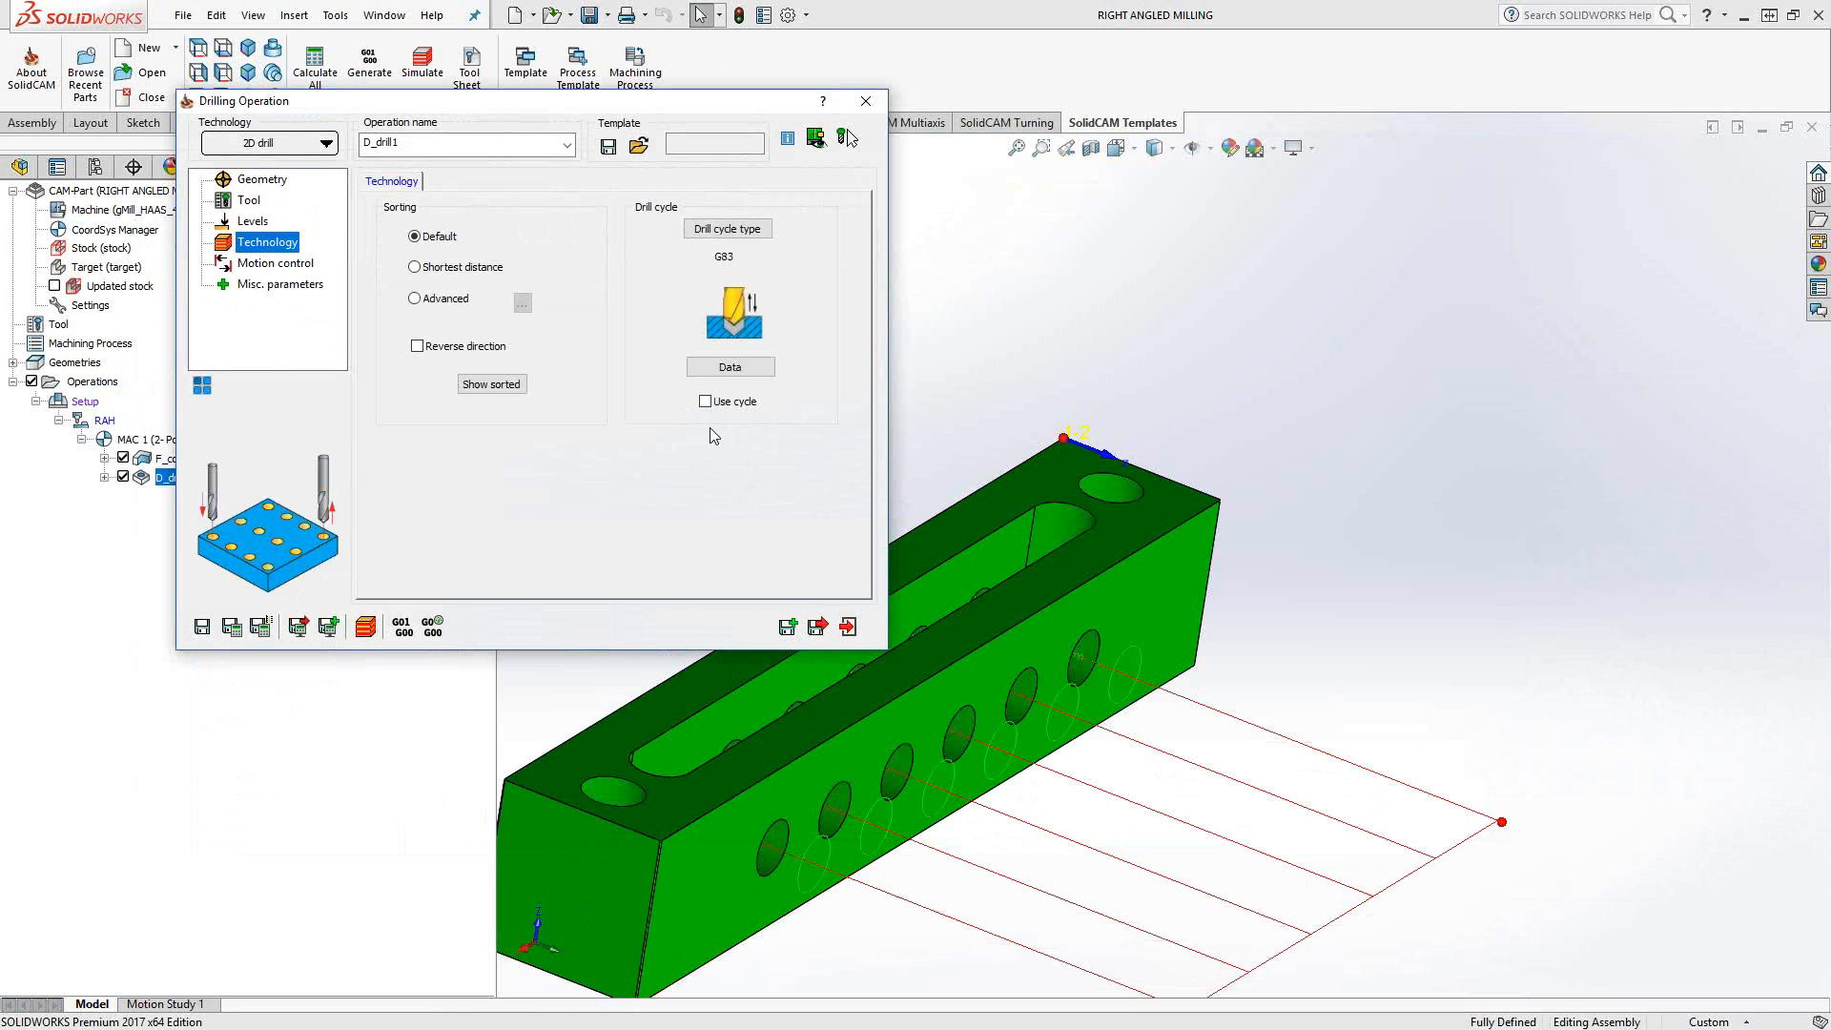
mouse_move(708, 453)
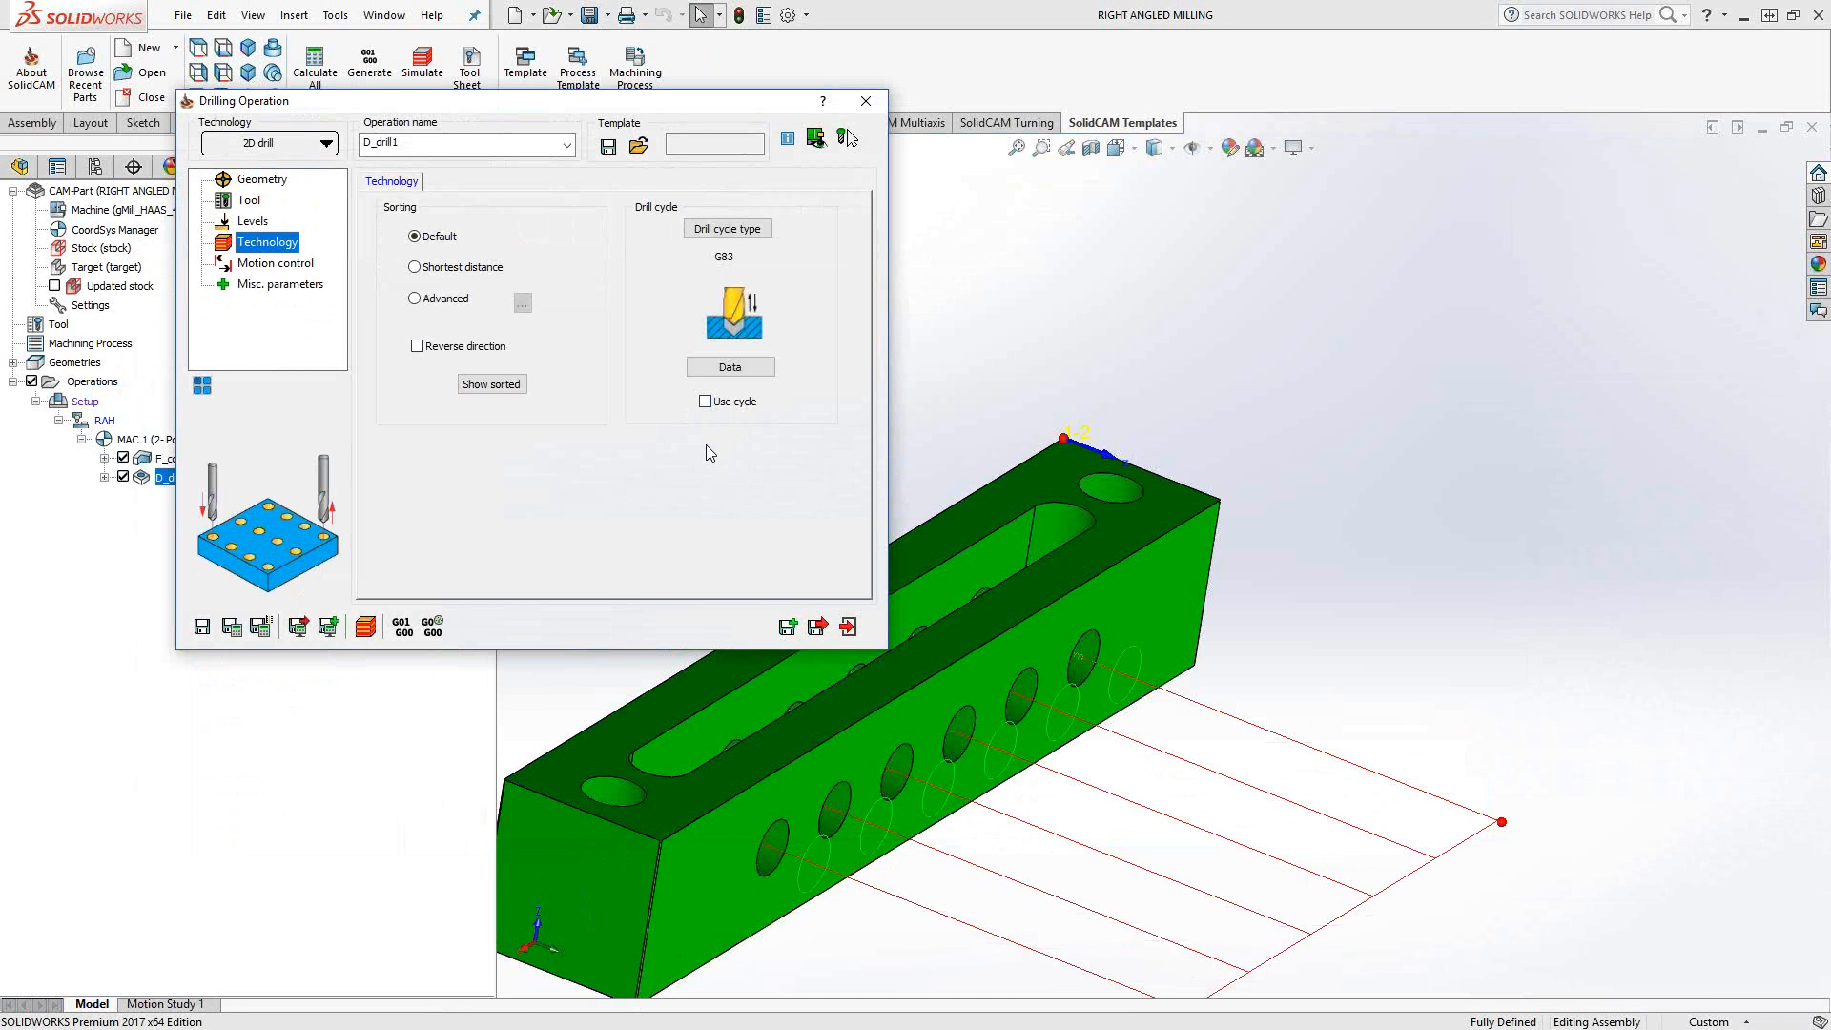